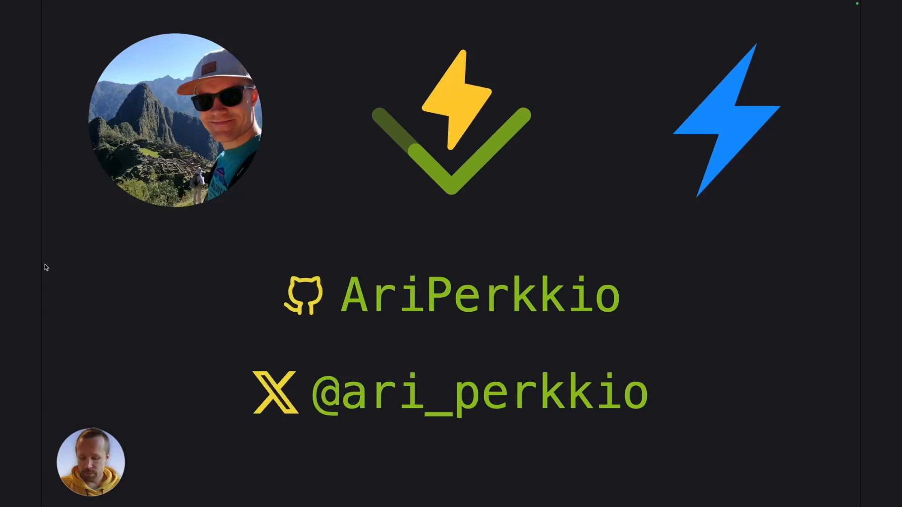
mouse_move(125, 278)
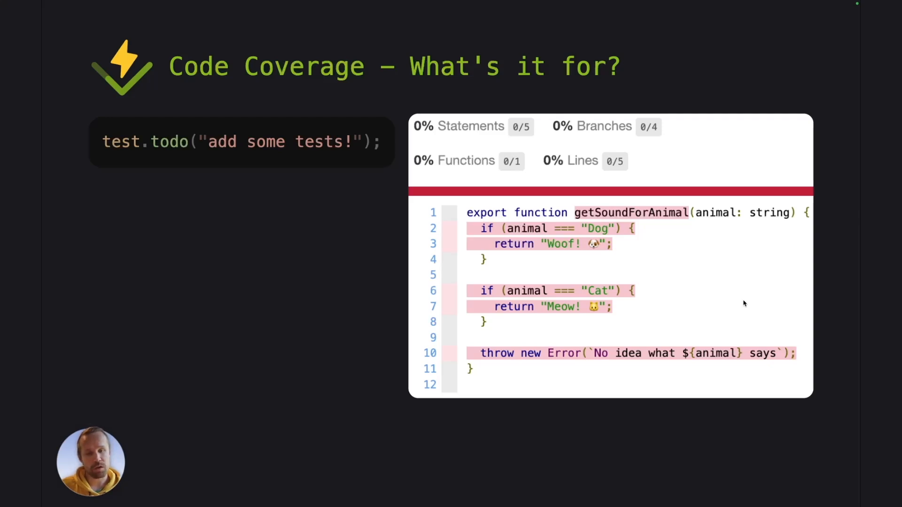
mouse_move(508, 127)
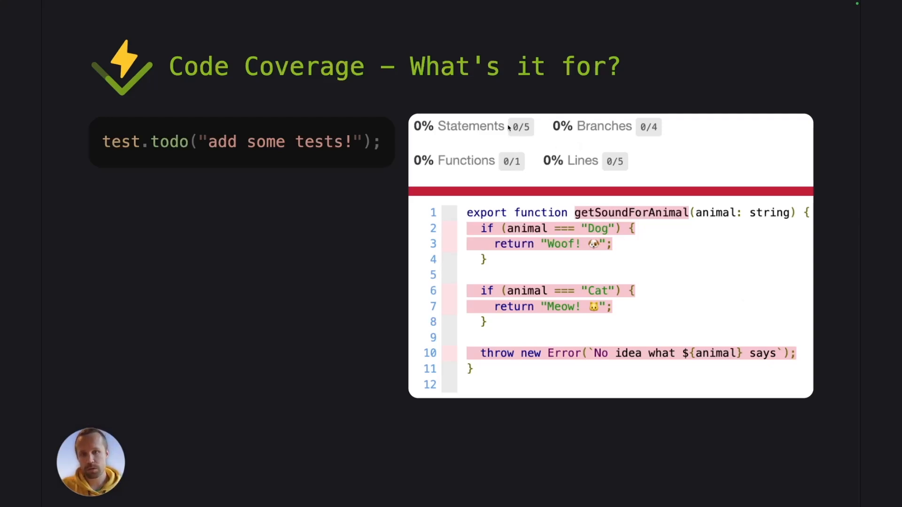
mouse_move(592, 217)
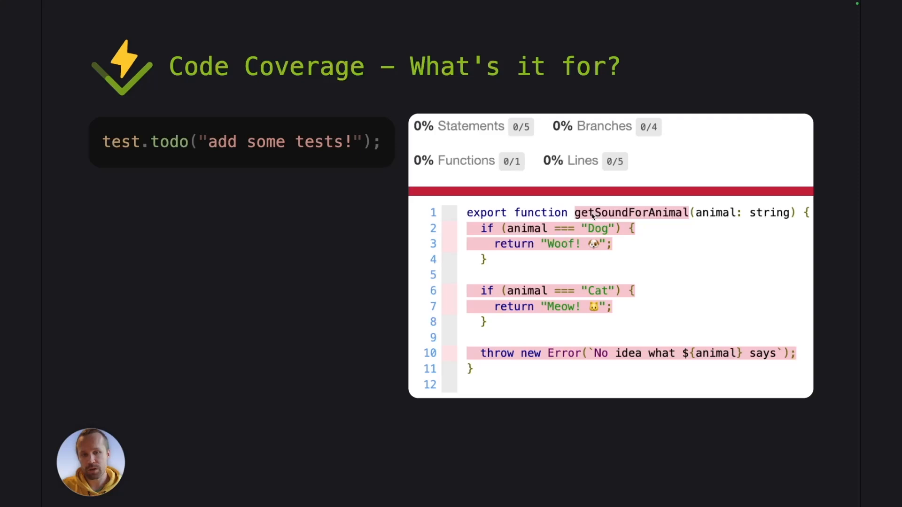
mouse_move(665, 266)
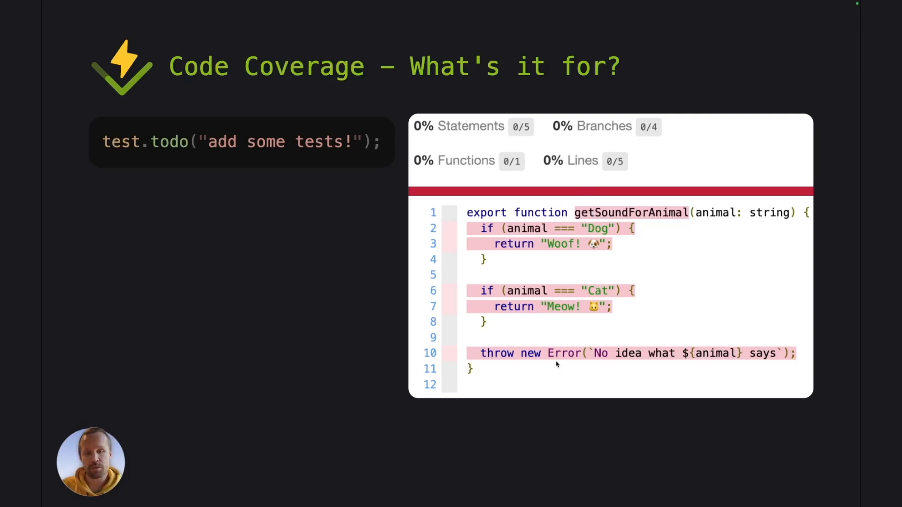
mouse_move(587, 145)
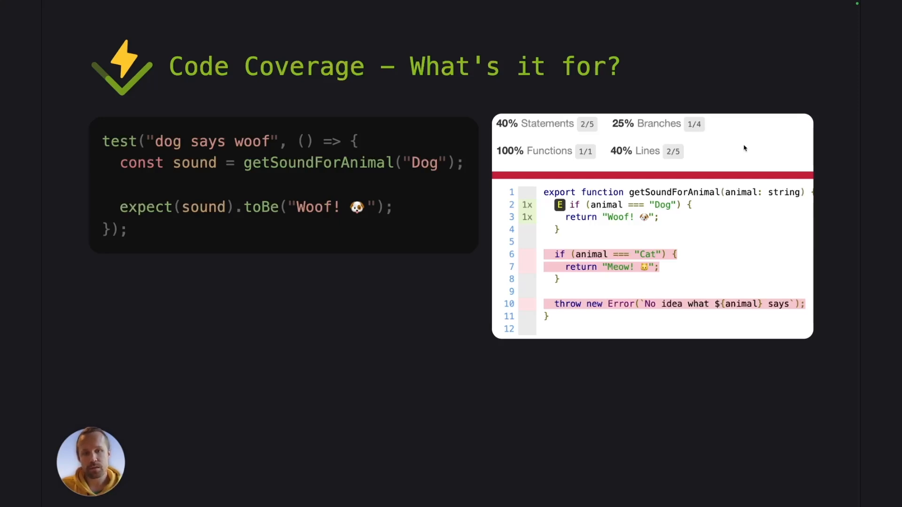
mouse_move(580, 208)
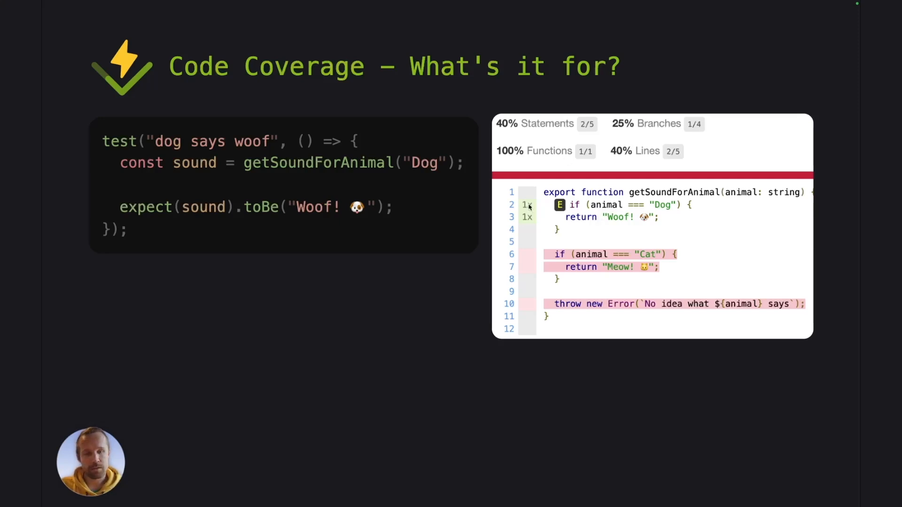
mouse_move(783, 239)
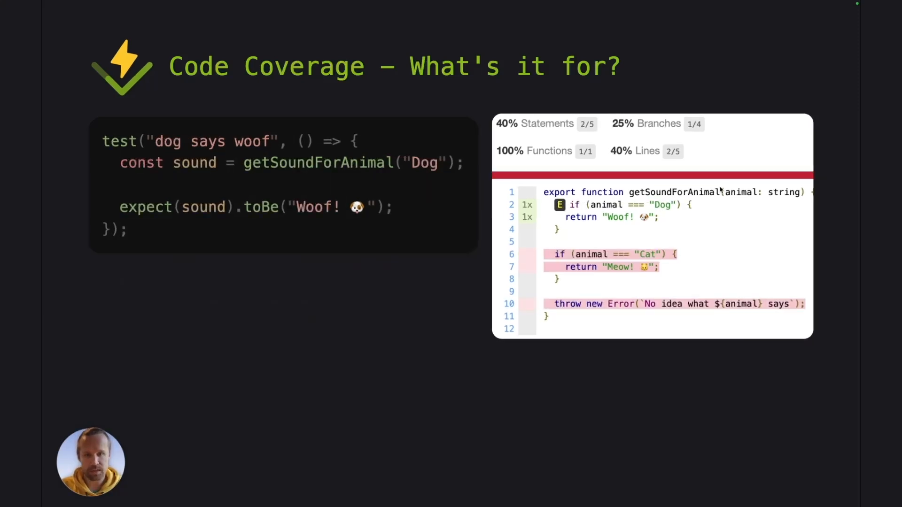
mouse_move(609, 178)
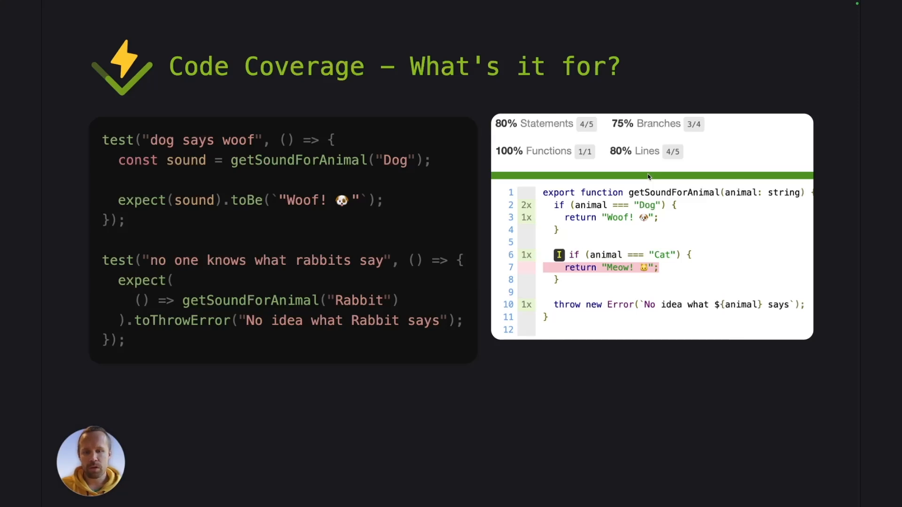
mouse_move(581, 271)
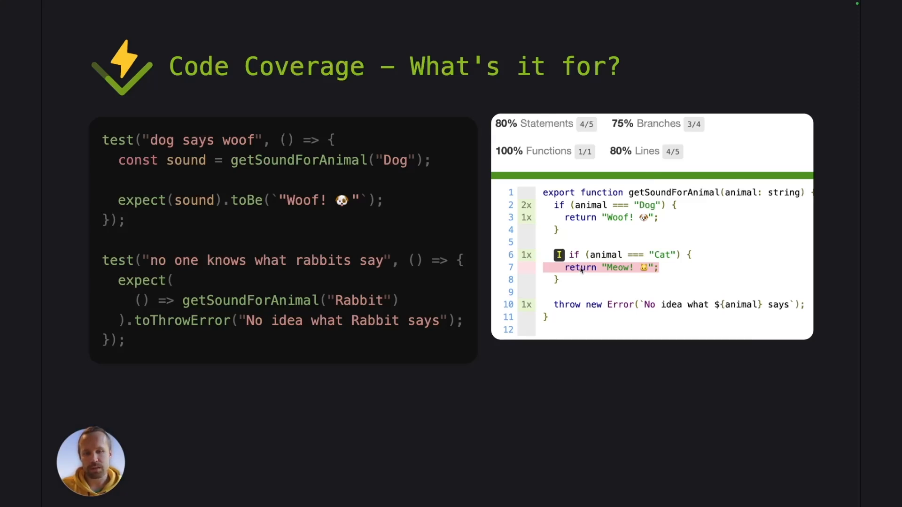
mouse_move(575, 275)
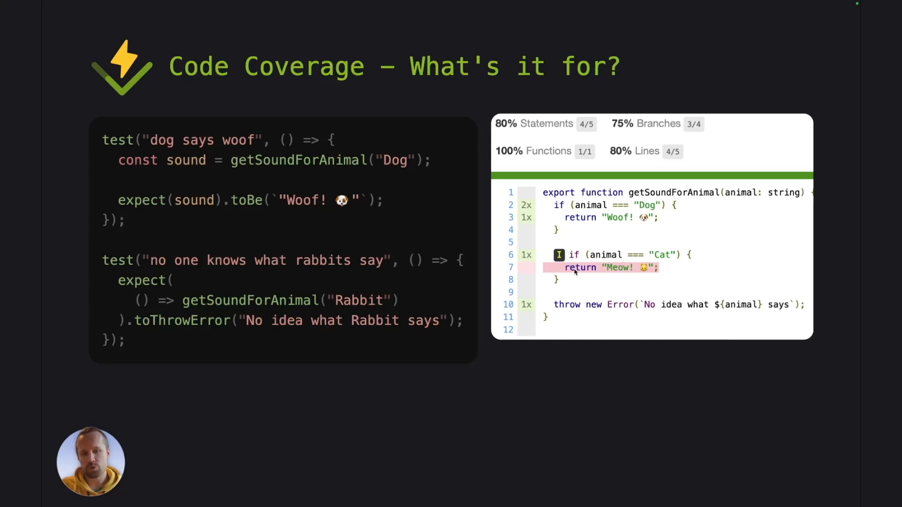
mouse_move(622, 270)
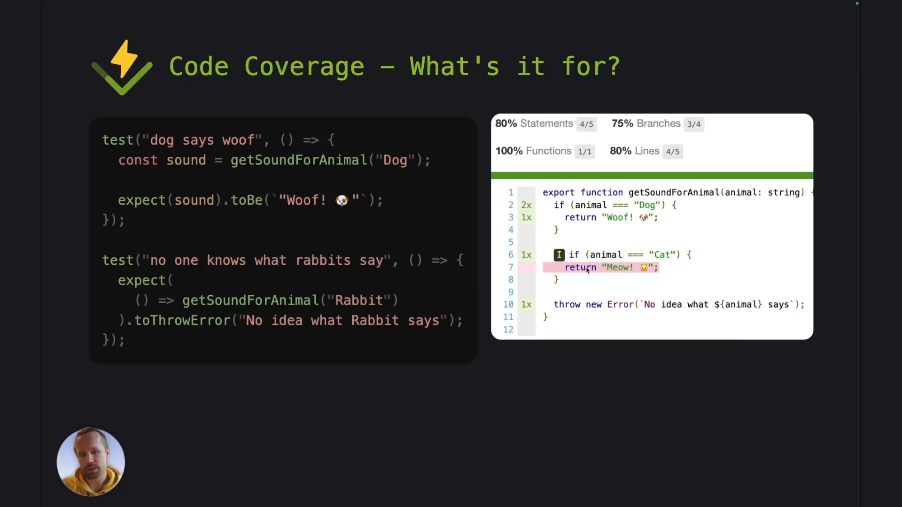
mouse_move(616, 272)
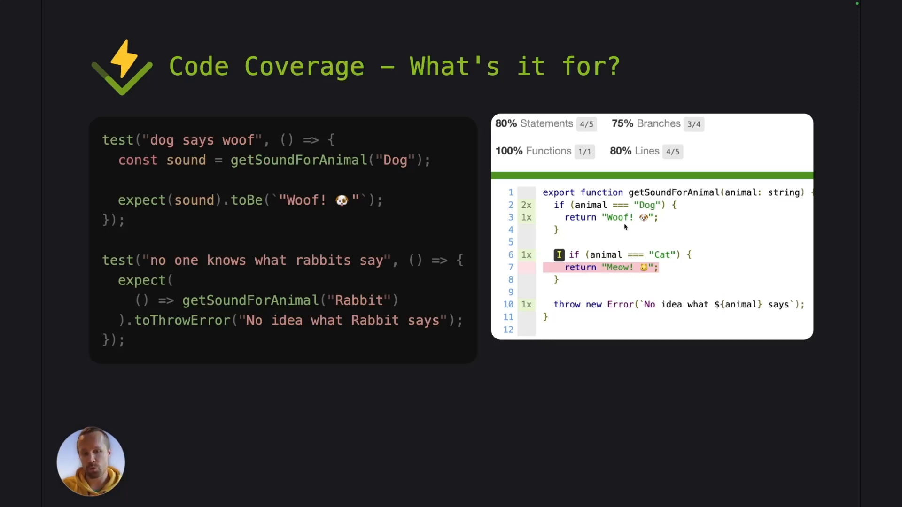
mouse_move(609, 272)
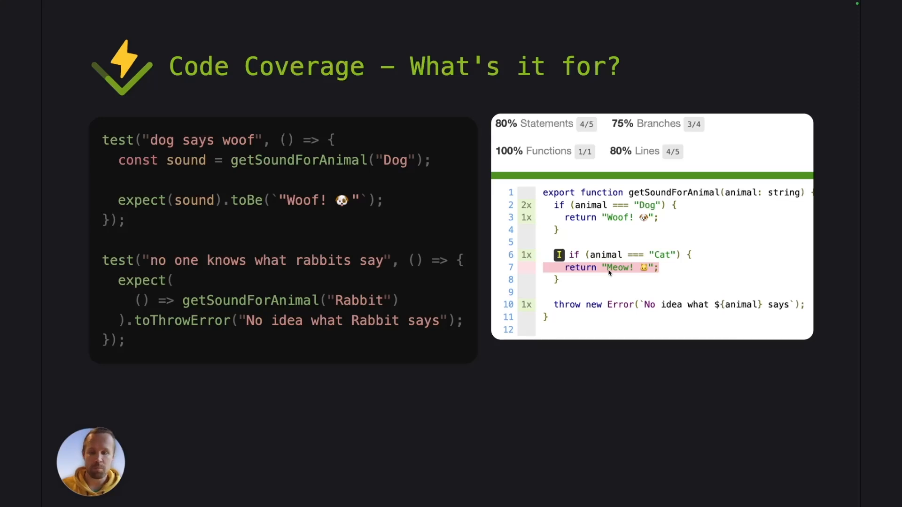
mouse_move(724, 359)
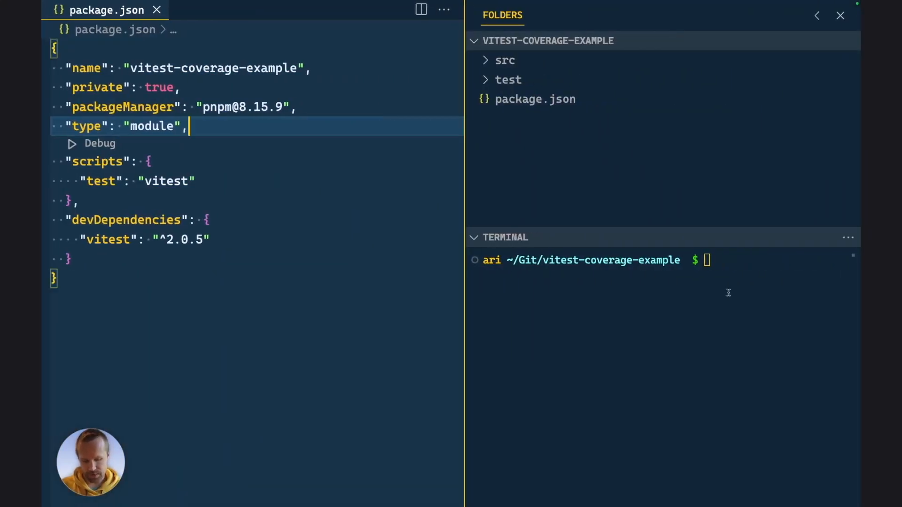
Expand the src and test folders and open animals.ts and then animals.test.ts.
click(505, 60)
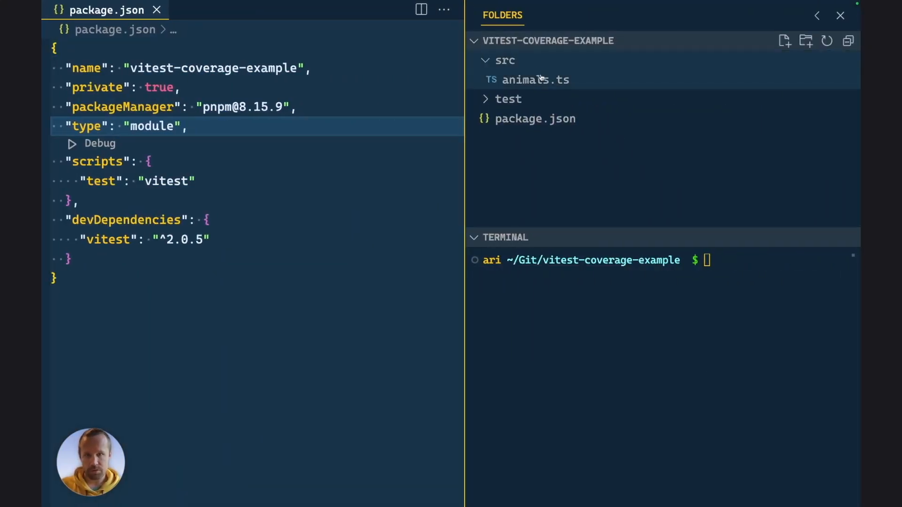
click(508, 99)
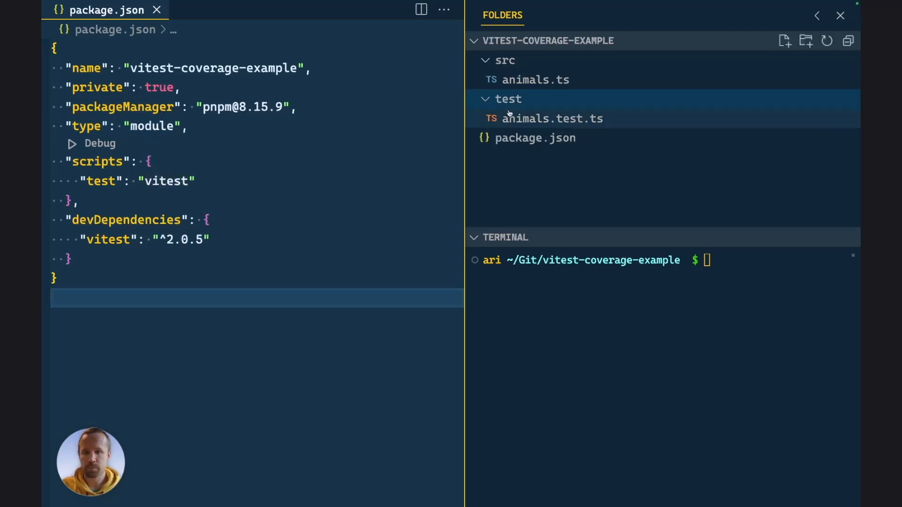
click(535, 79)
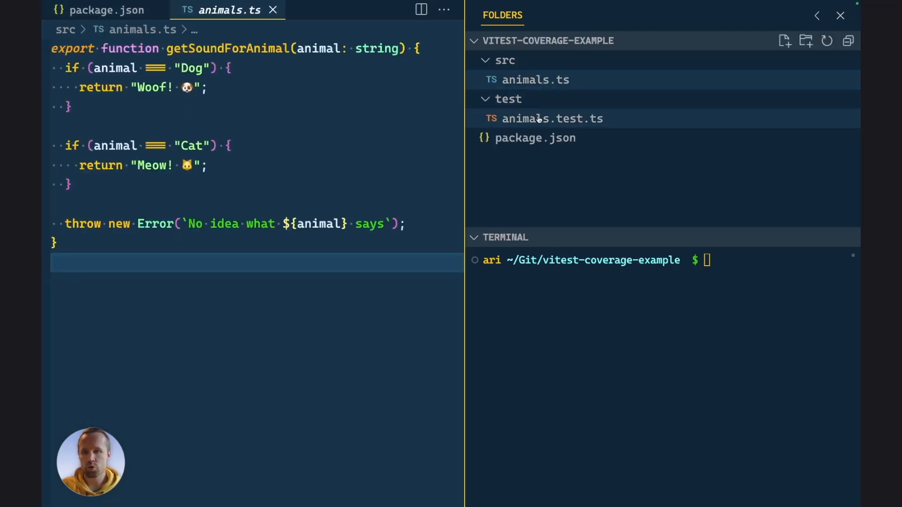
click(552, 118)
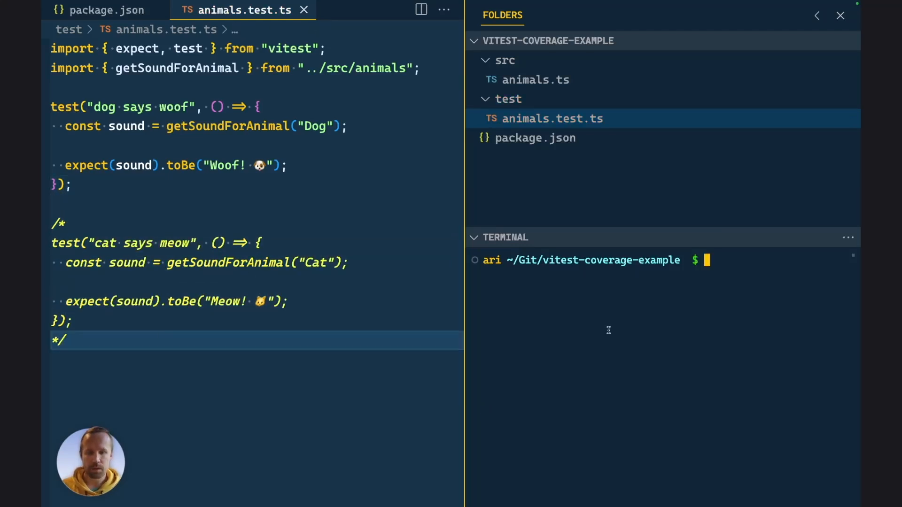
text(pnpm run)
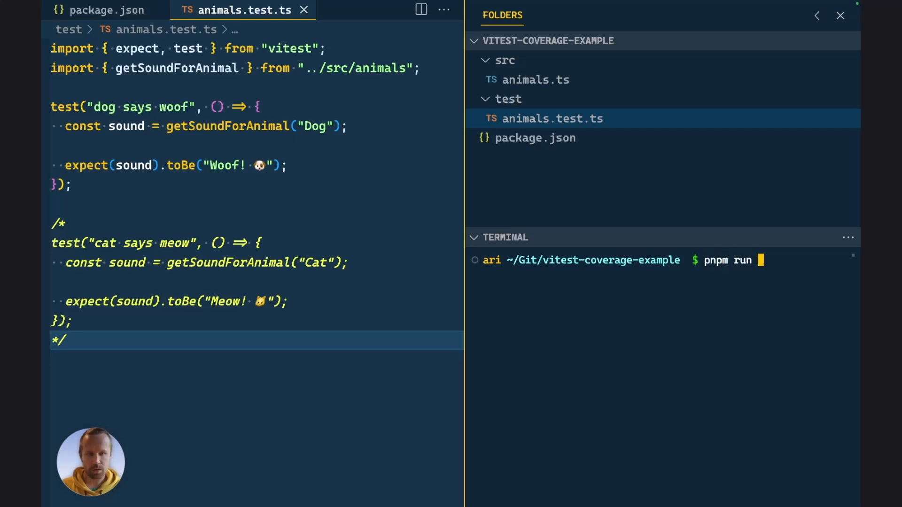
text(test --cove)
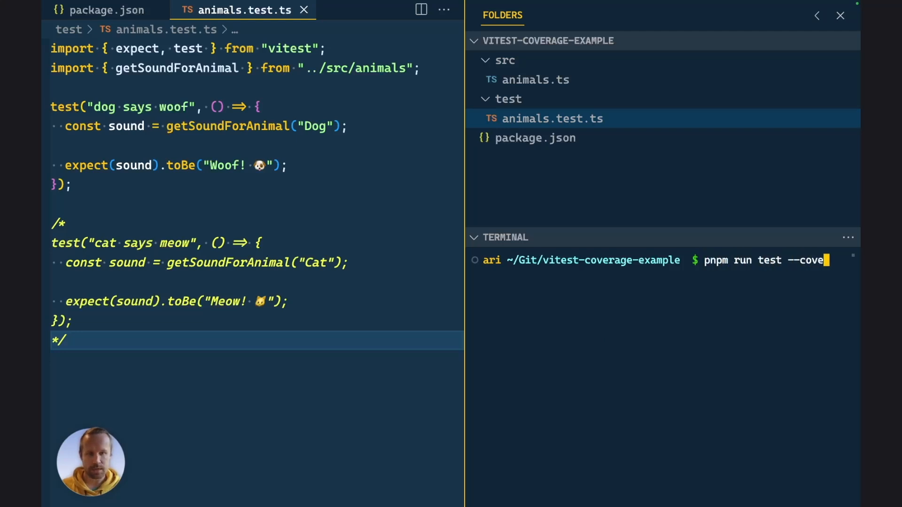
key(Enter)
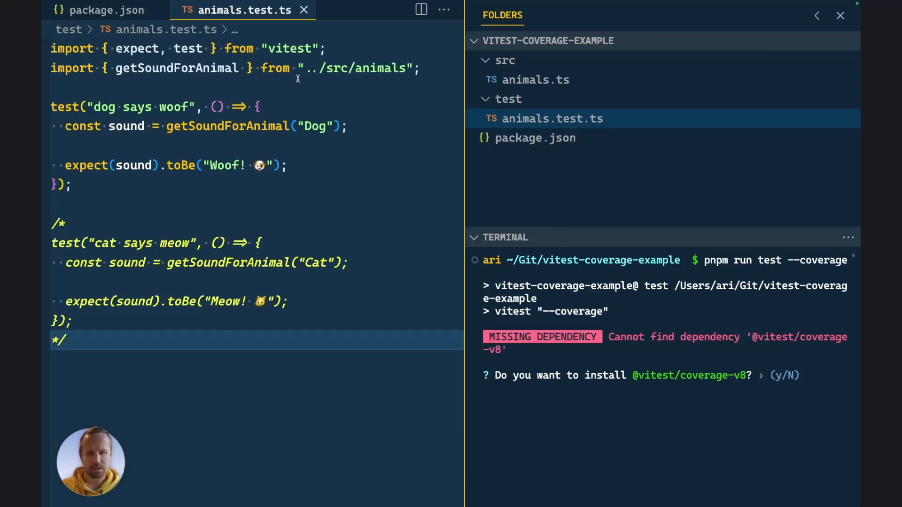
click(534, 138)
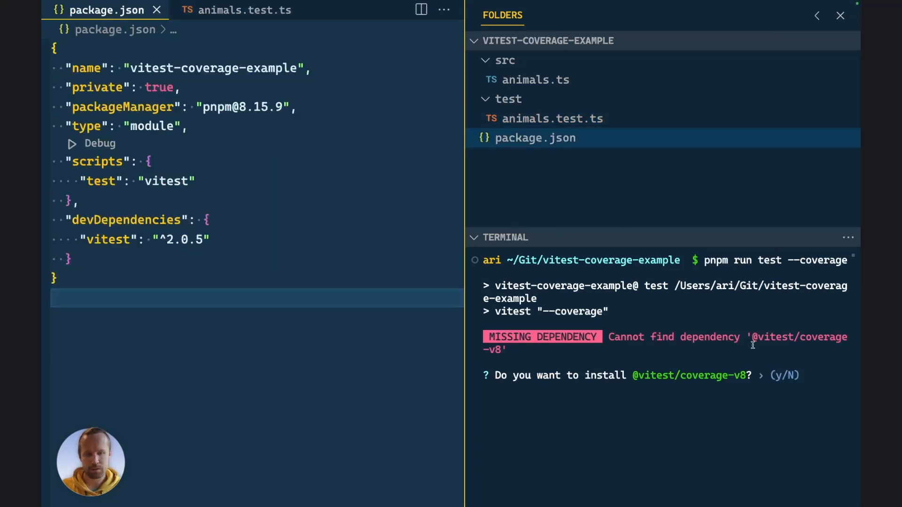
text(yes)
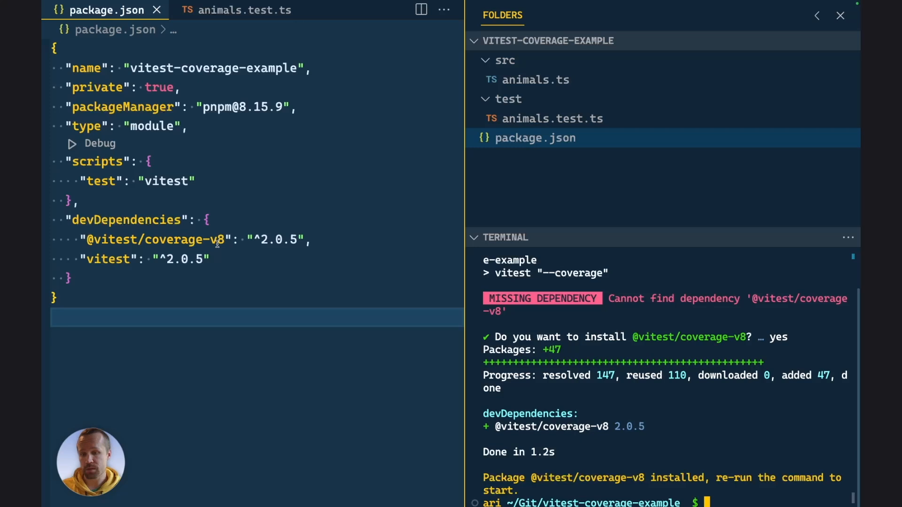
mouse_move(197, 241)
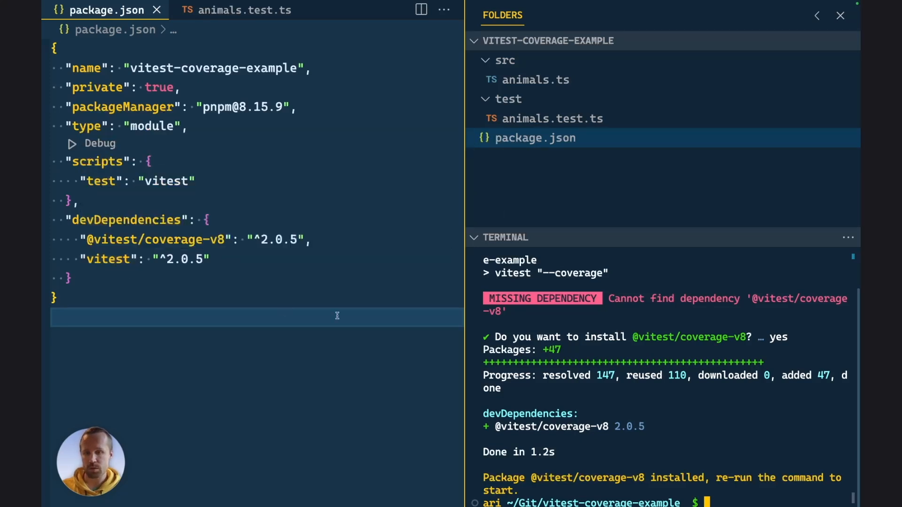
mouse_move(326, 371)
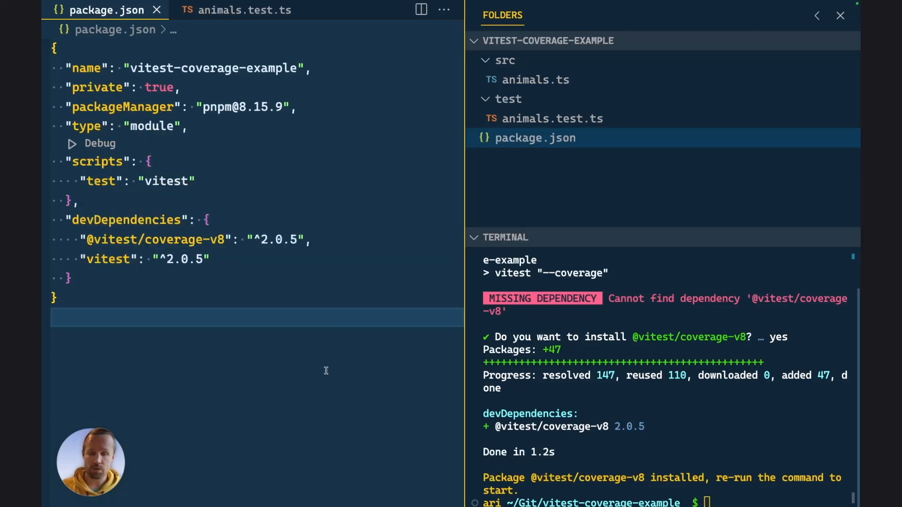
mouse_move(260, 268)
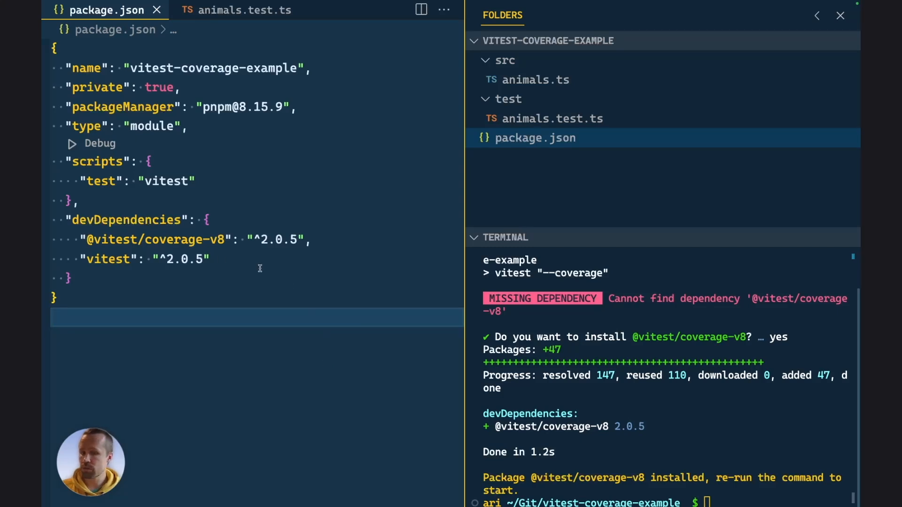
double_click(151, 240)
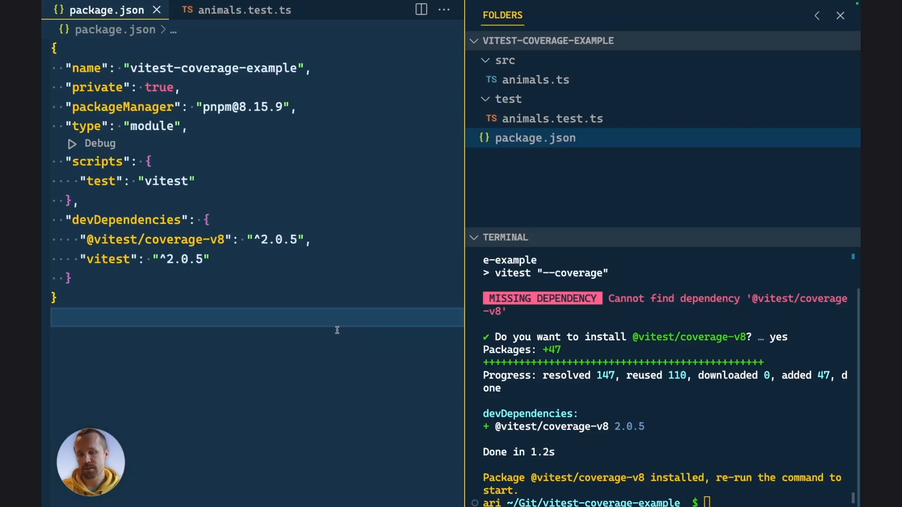
mouse_move(314, 326)
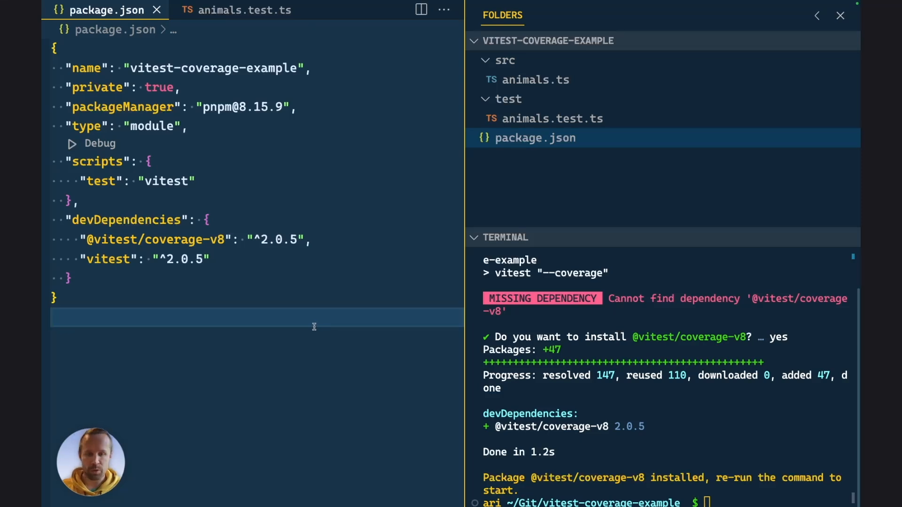
mouse_move(108, 259)
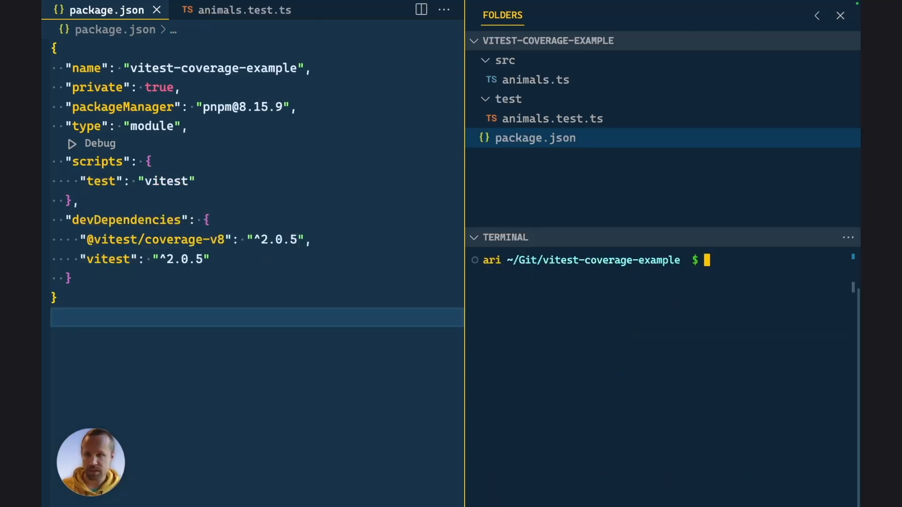
Rerun tests with coverage and view coverage/index.html's animals.ts details in Live Preview.
text(pnpm run test --coverage)
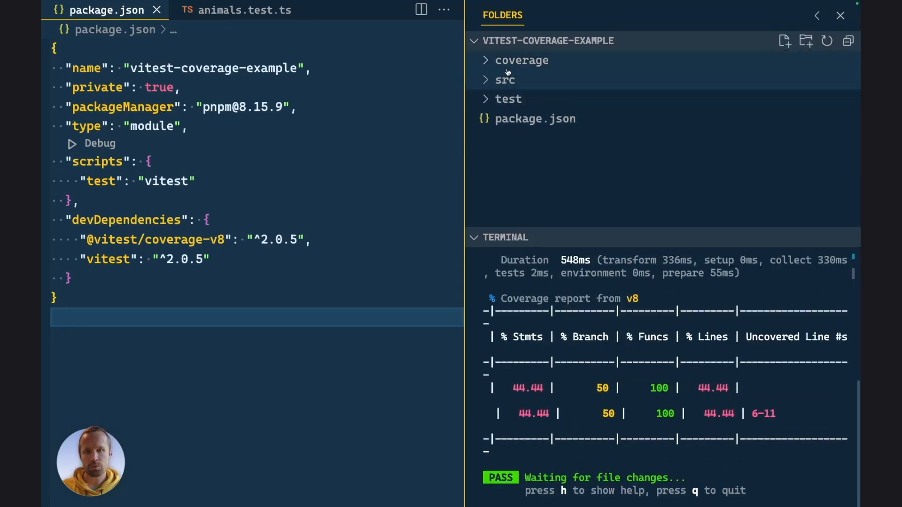
click(521, 60)
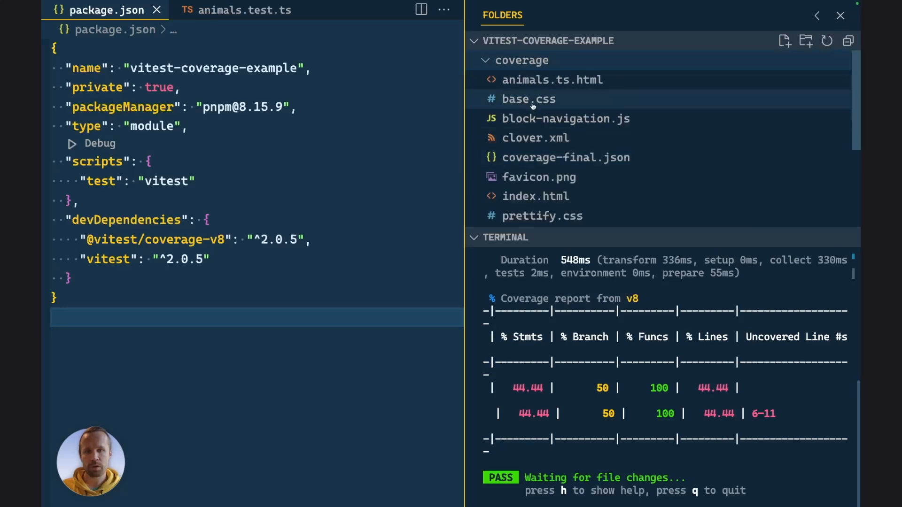
double_click(535, 196)
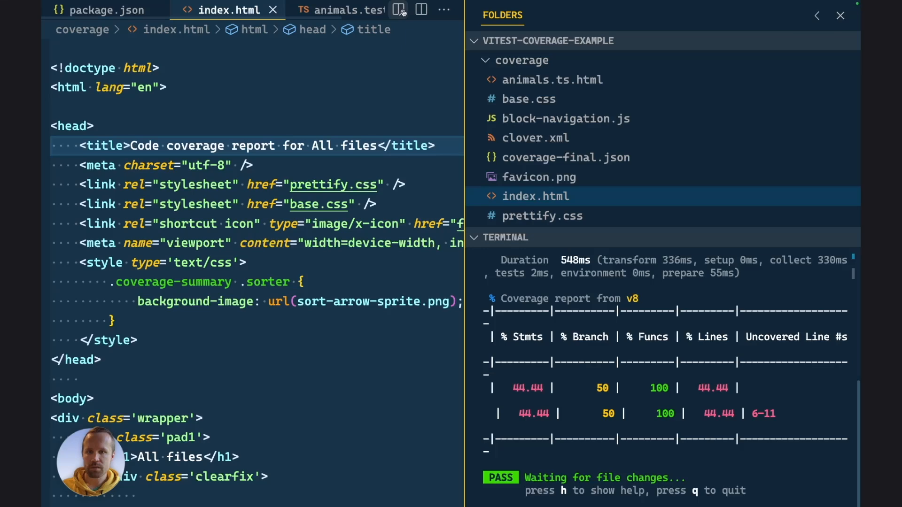
click(400, 9)
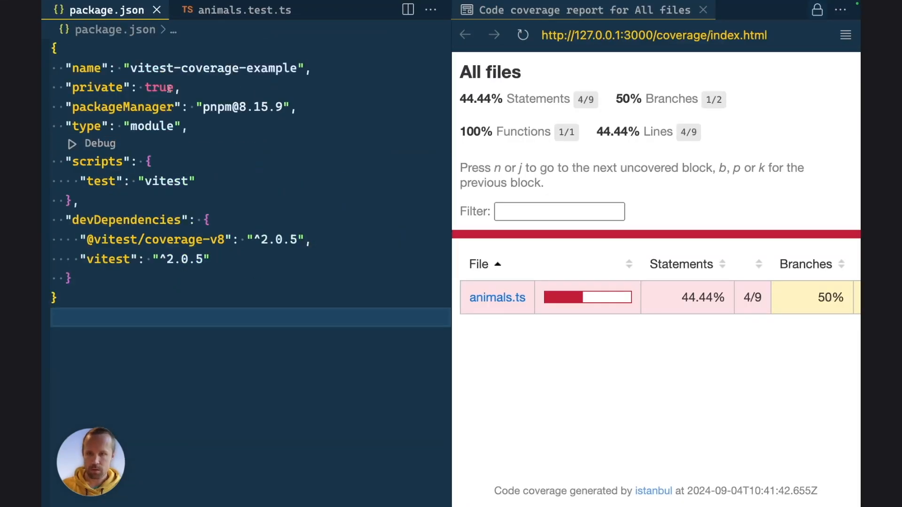
click(231, 10)
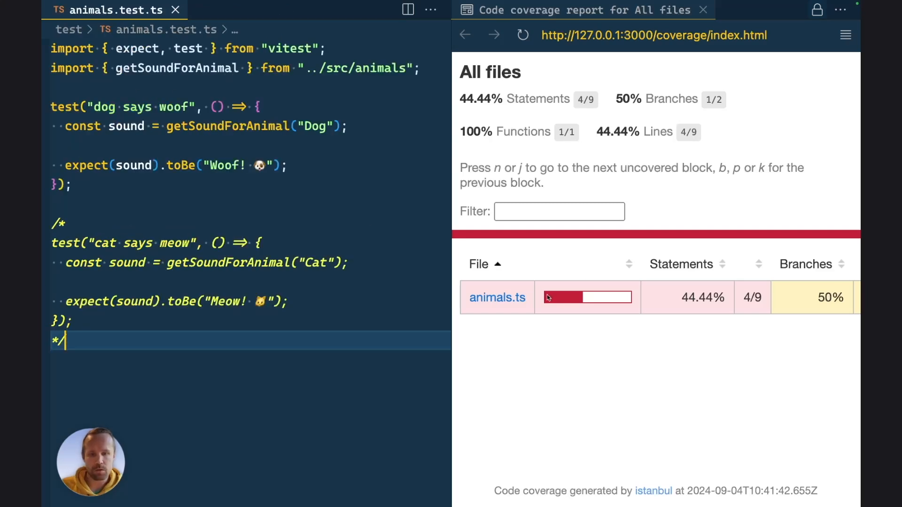
click(496, 297)
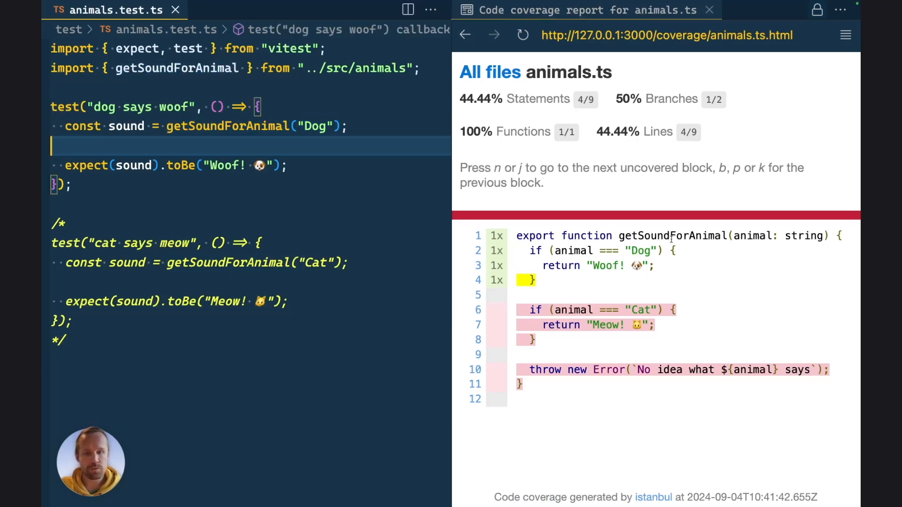
Start editing the commented-out 'cat says meow' test in animals.test.ts.
click(223, 361)
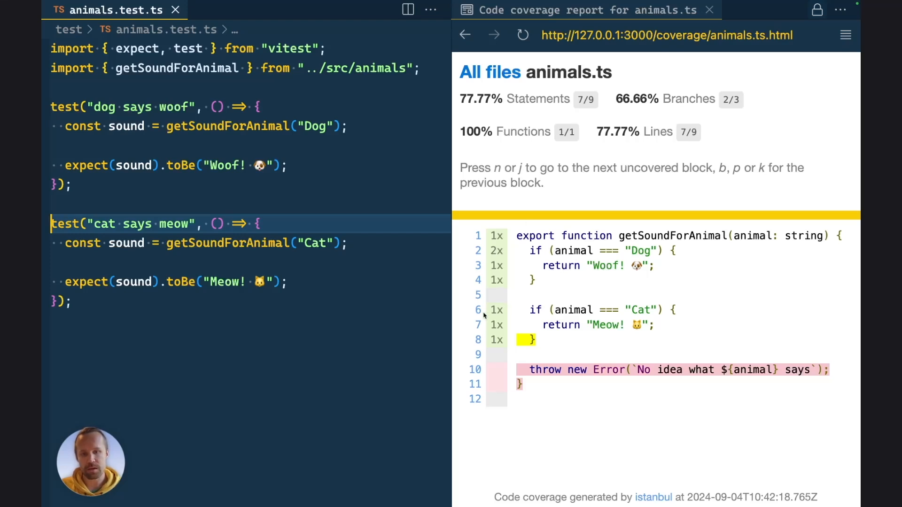
mouse_move(681, 298)
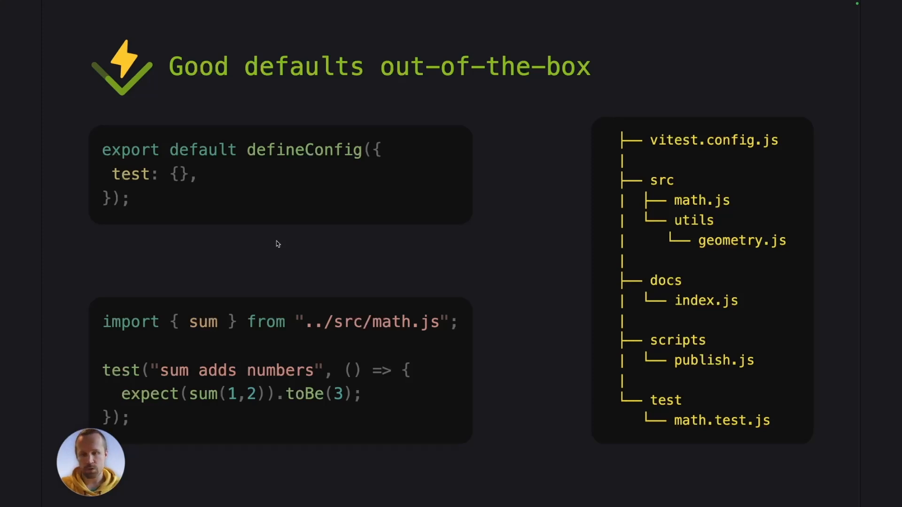
mouse_move(479, 334)
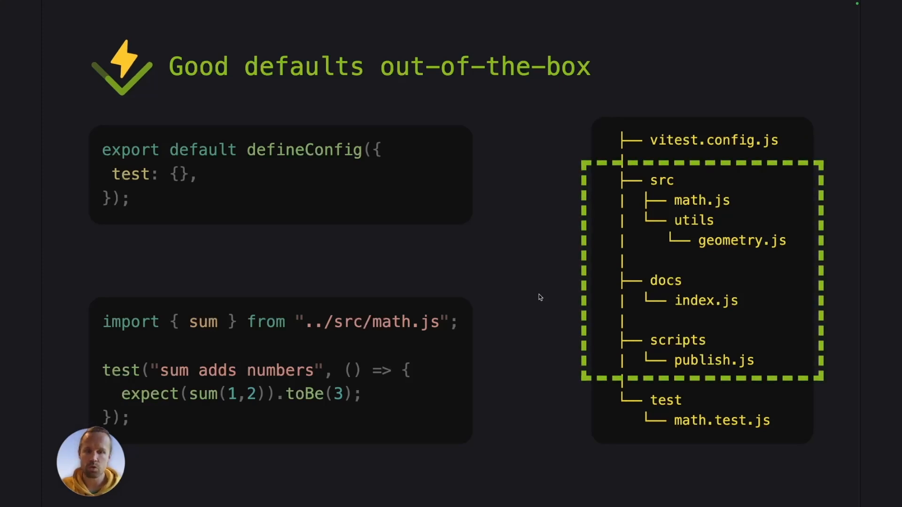
mouse_move(418, 309)
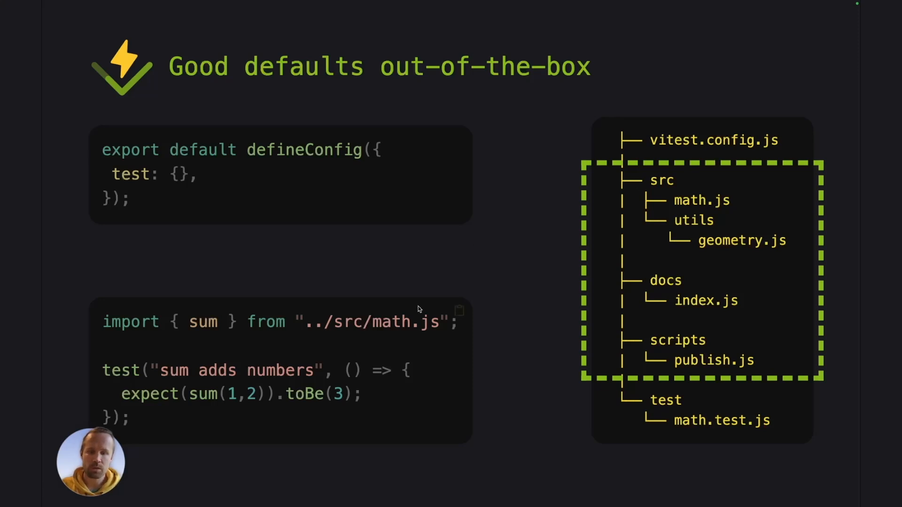
mouse_move(699, 181)
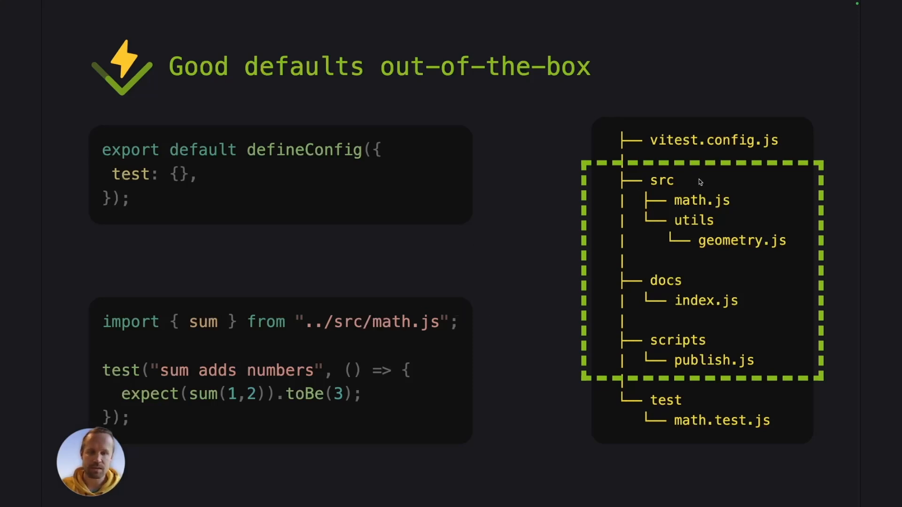
mouse_move(685, 308)
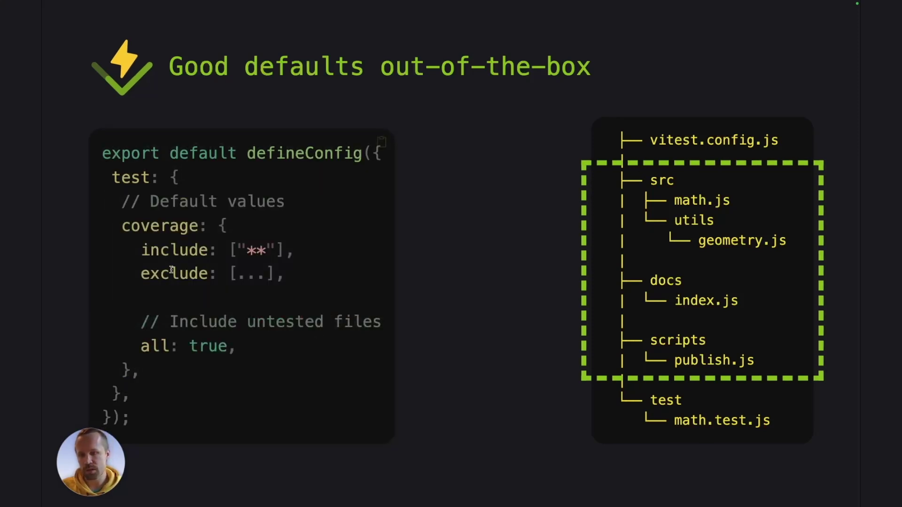
mouse_move(149, 345)
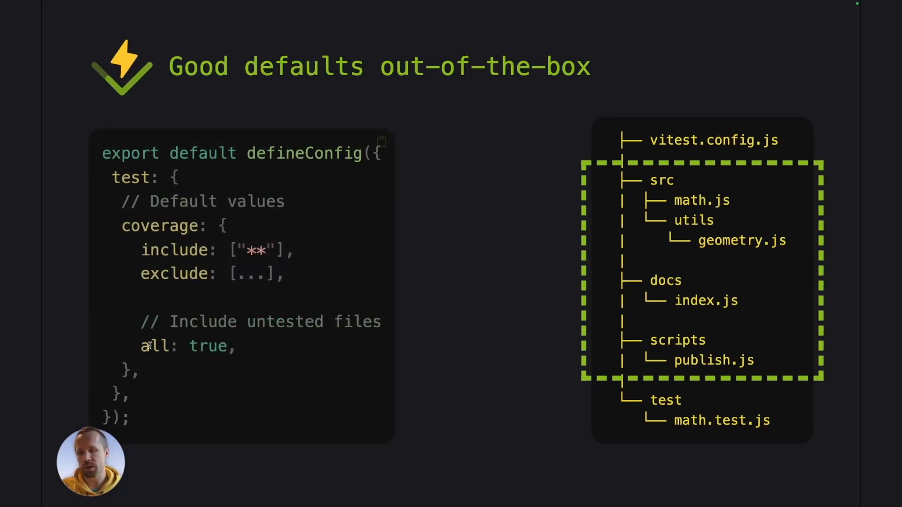
mouse_move(252, 304)
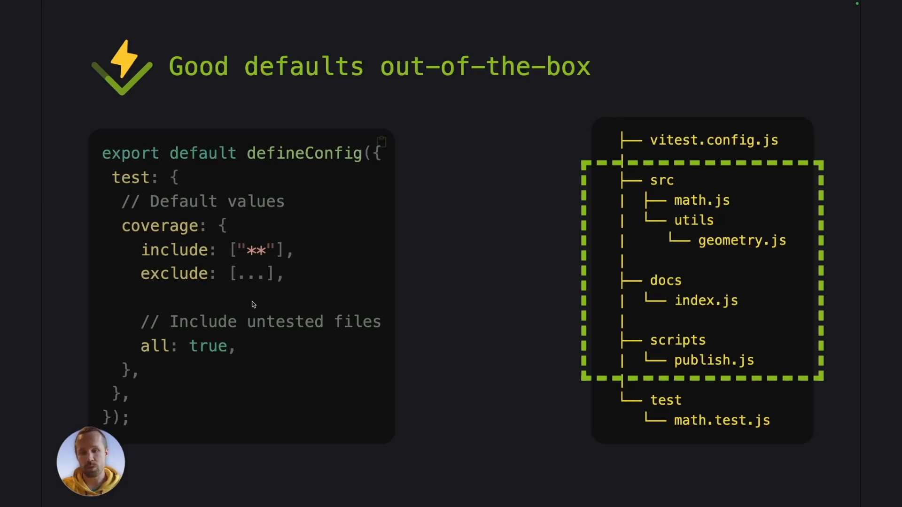
mouse_move(222, 264)
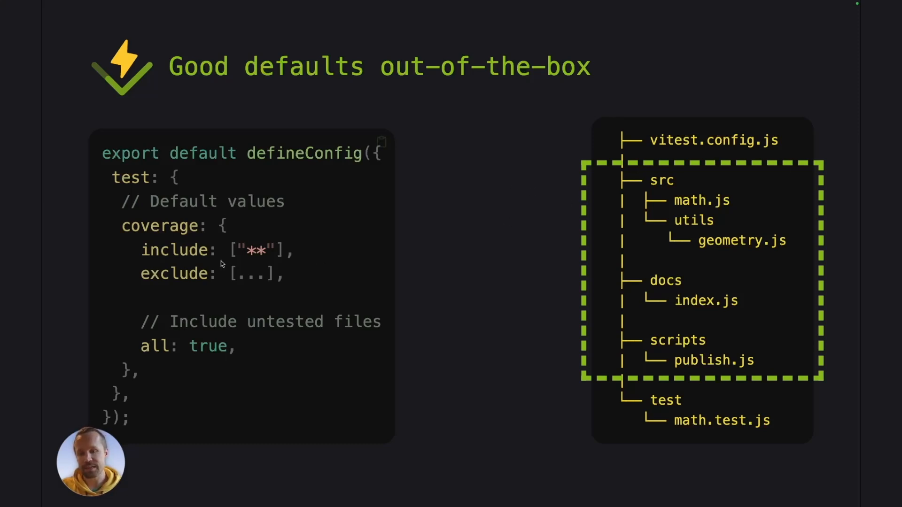
mouse_move(808, 170)
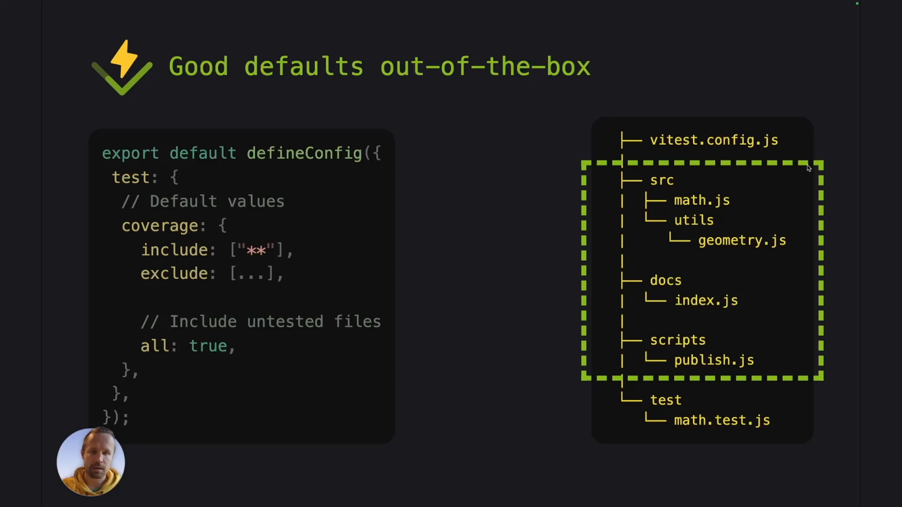
mouse_move(583, 188)
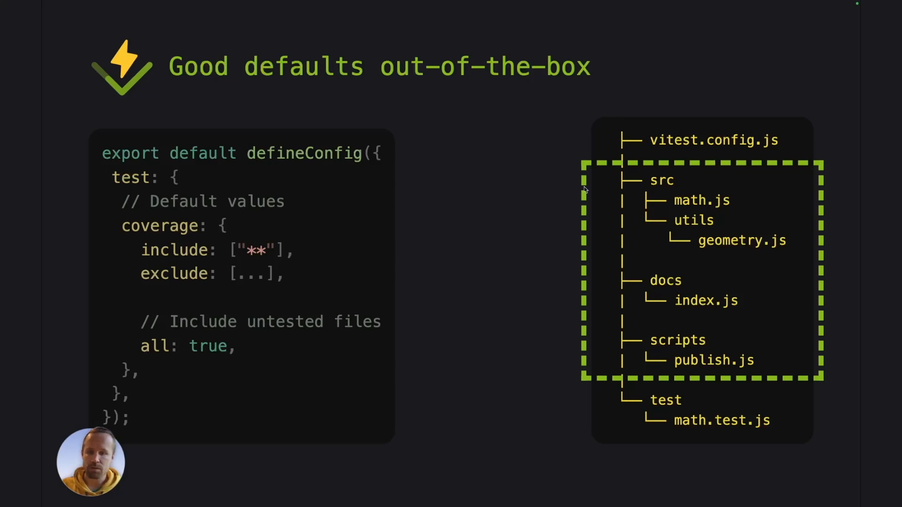
mouse_move(693, 232)
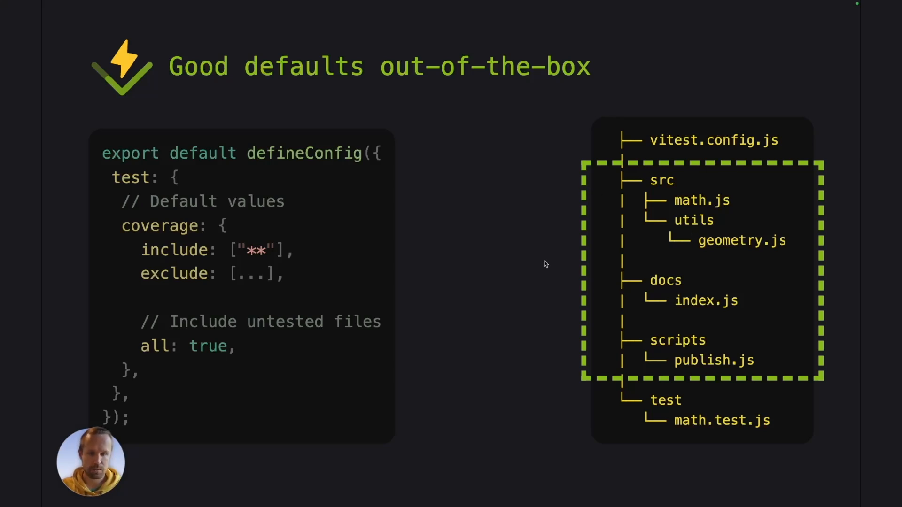
mouse_move(668, 206)
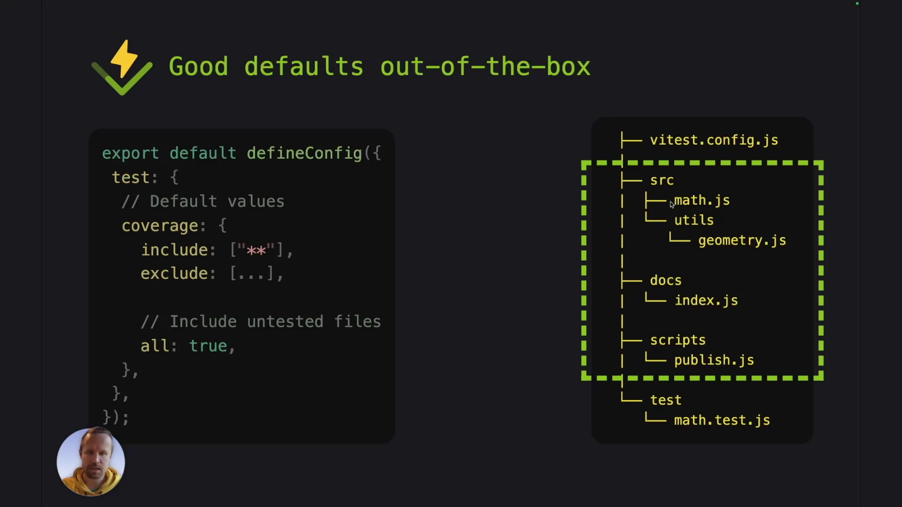
mouse_move(670, 323)
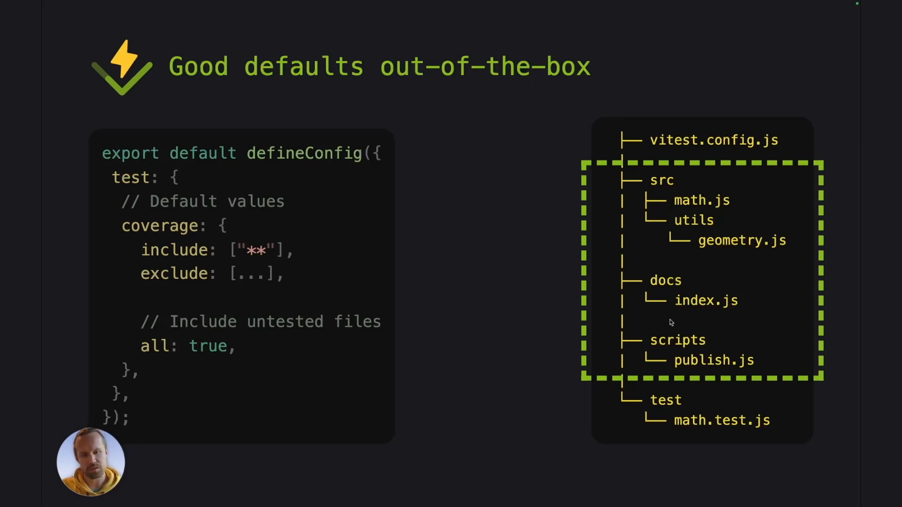
mouse_move(677, 294)
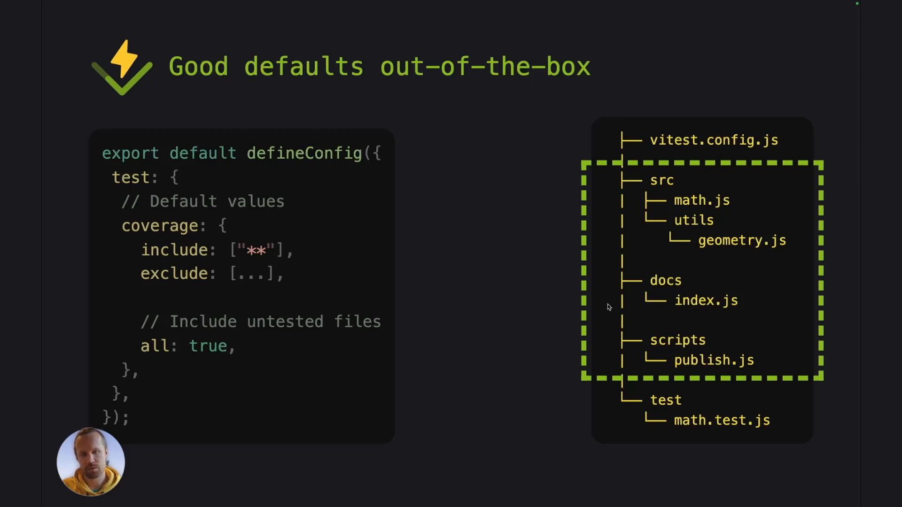
mouse_move(662, 188)
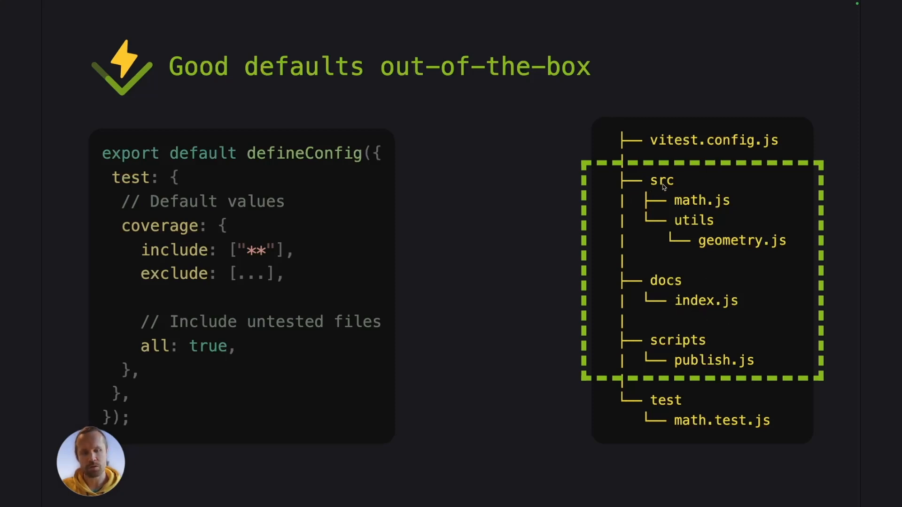
mouse_move(546, 193)
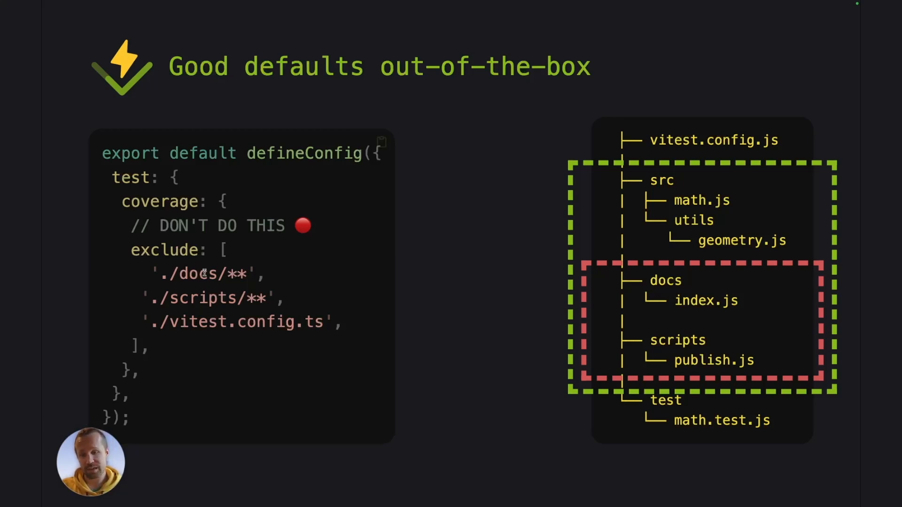
mouse_move(210, 269)
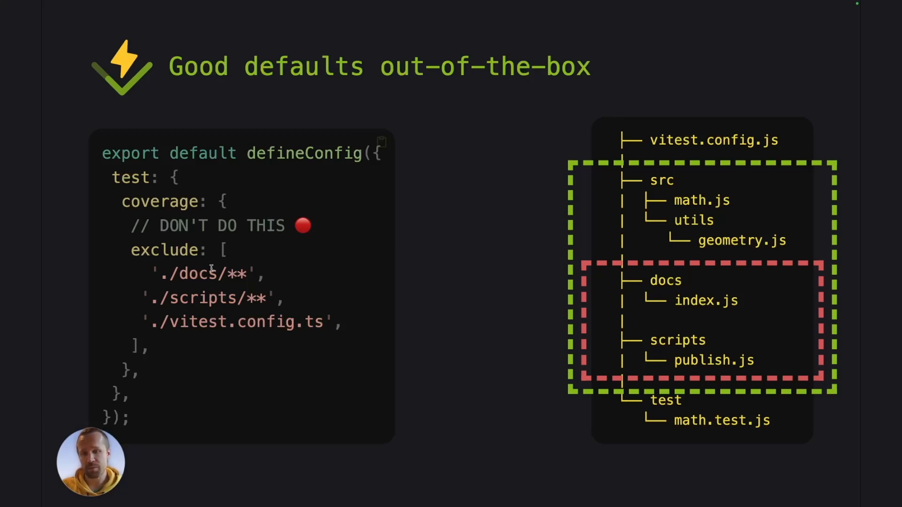
mouse_move(207, 370)
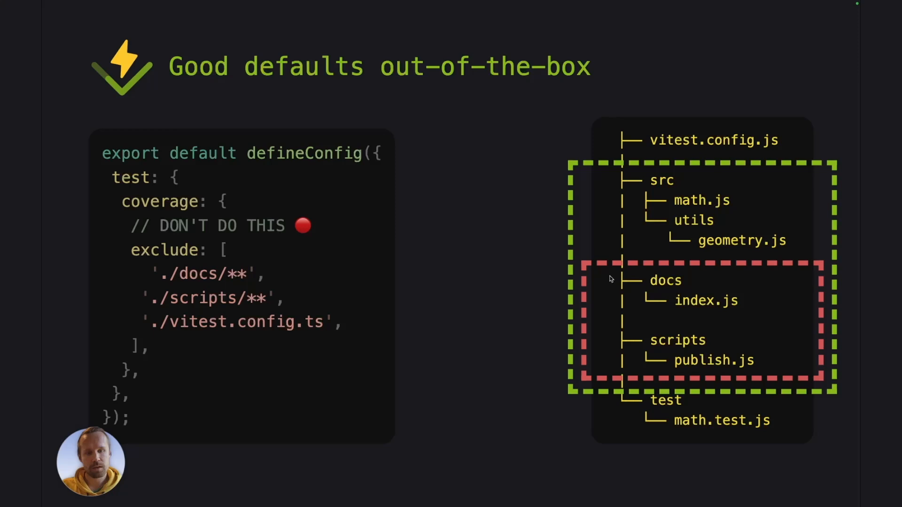
mouse_move(569, 273)
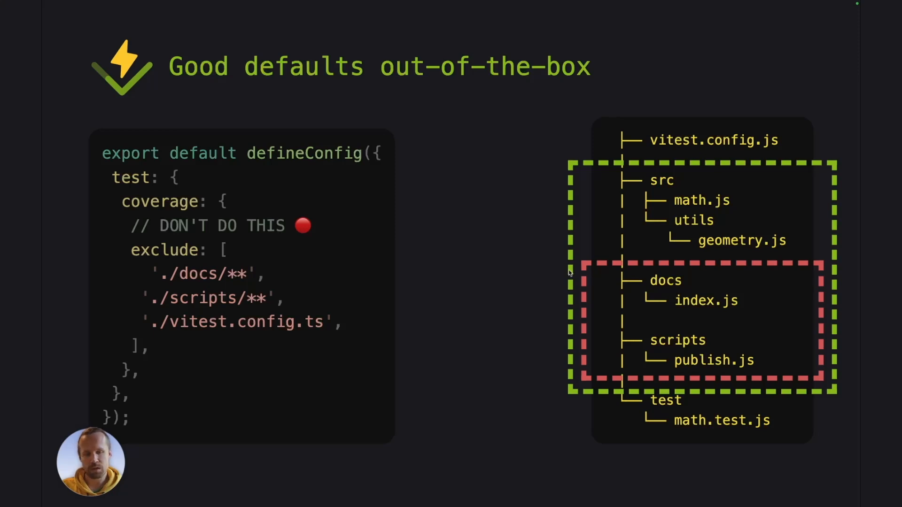
mouse_move(683, 278)
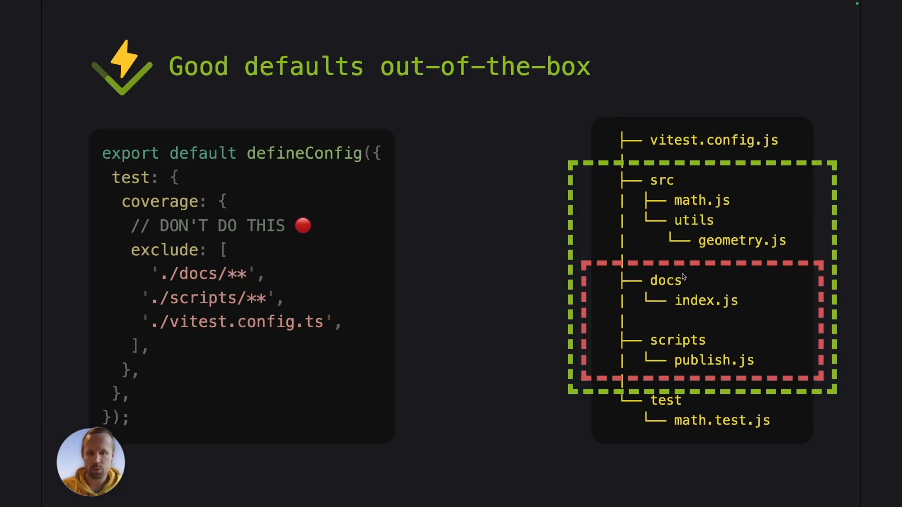
mouse_move(666, 294)
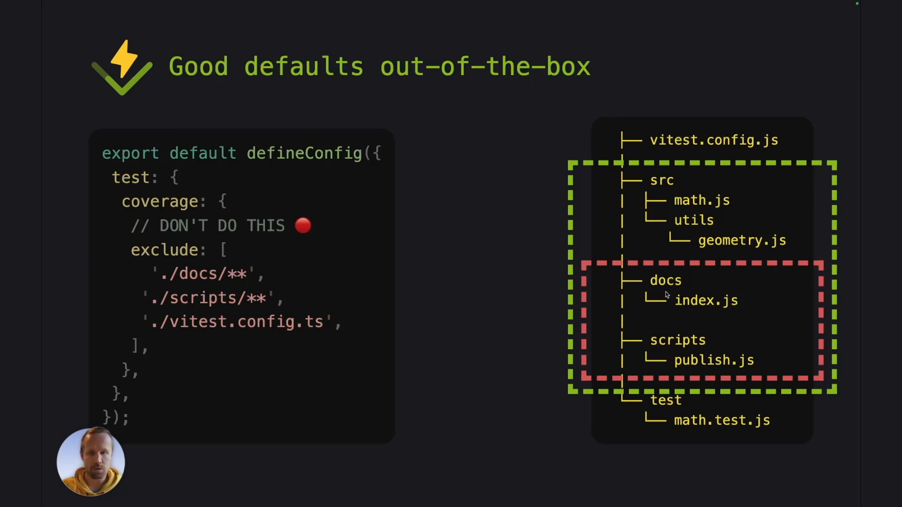
mouse_move(674, 243)
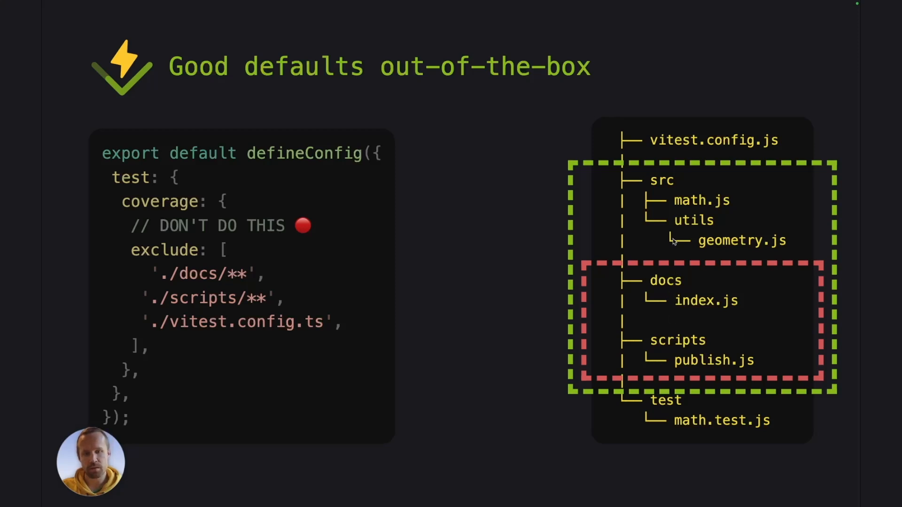
mouse_move(649, 252)
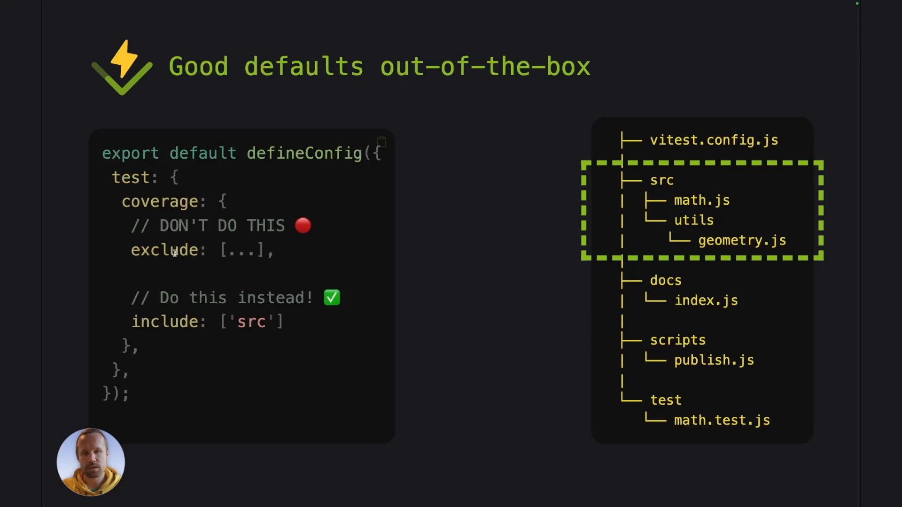
mouse_move(155, 322)
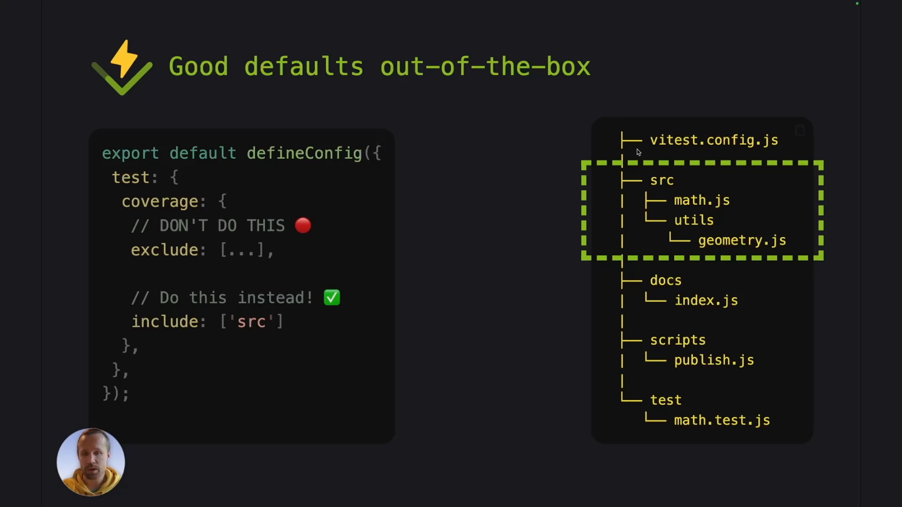
mouse_move(610, 358)
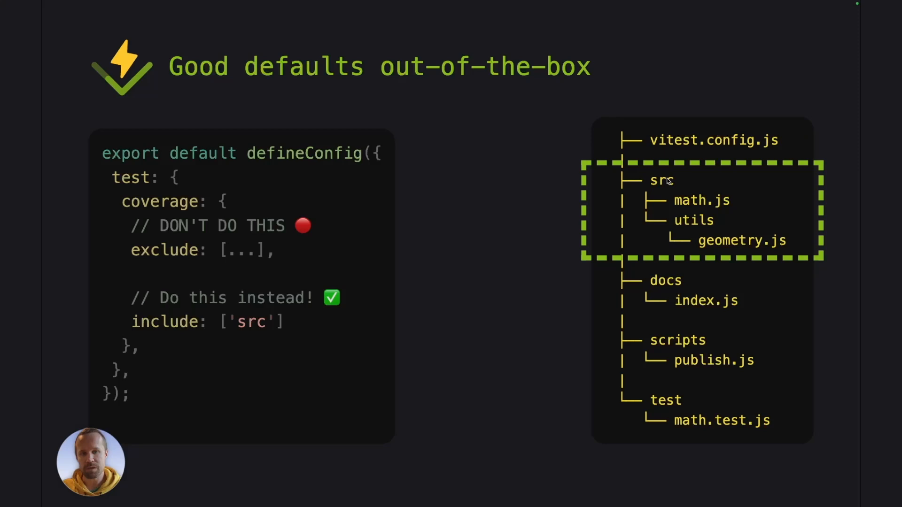
mouse_move(678, 176)
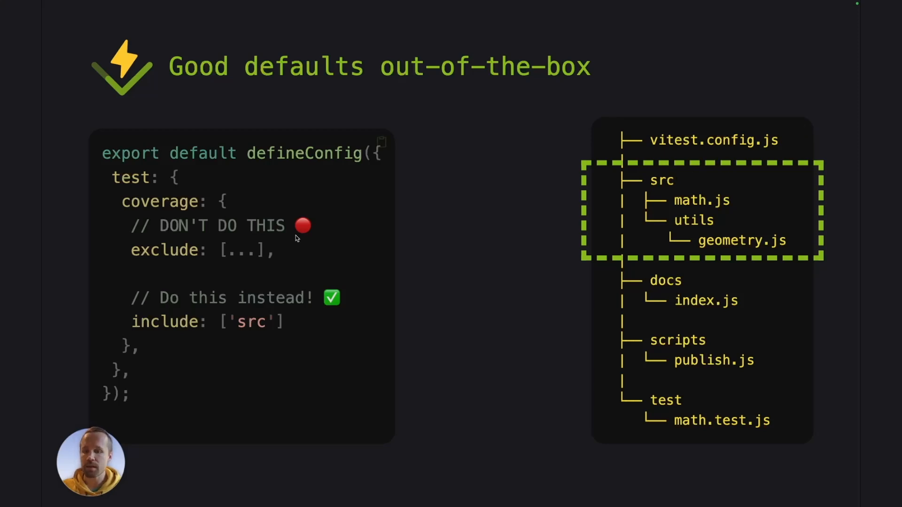
mouse_move(485, 161)
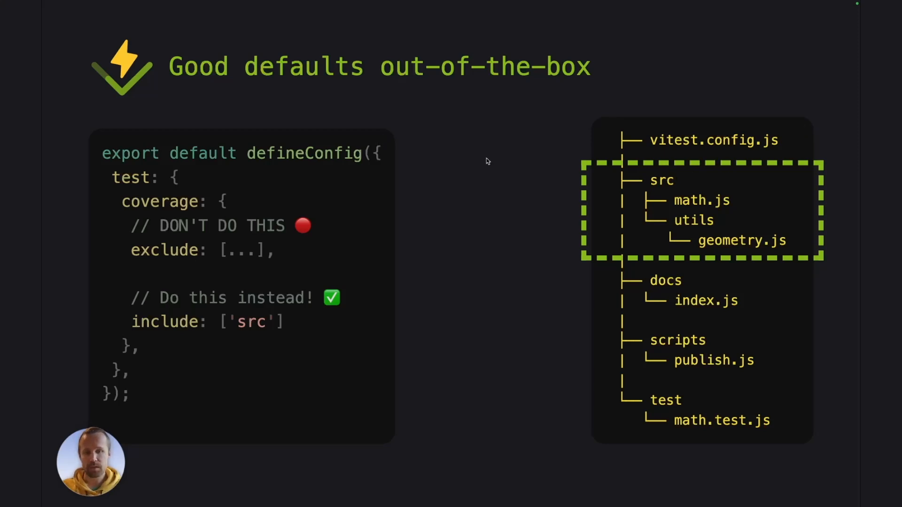
mouse_move(449, 180)
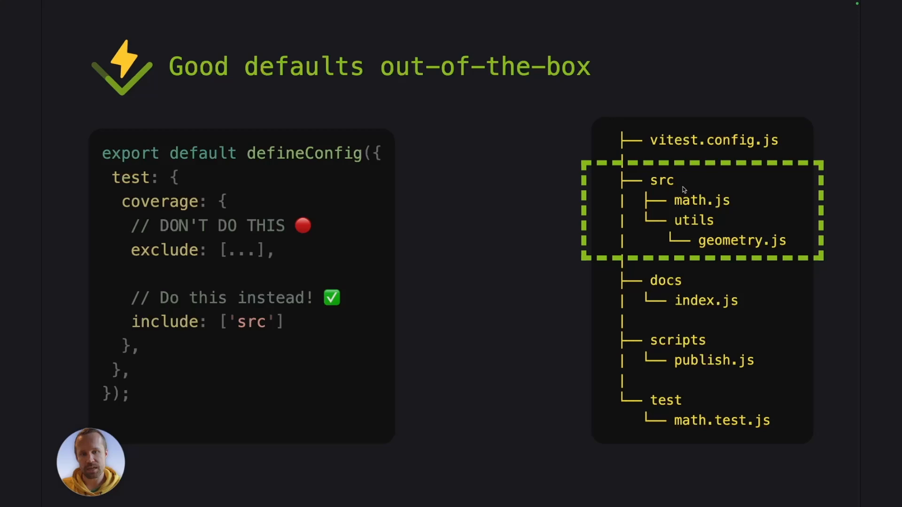
mouse_move(688, 183)
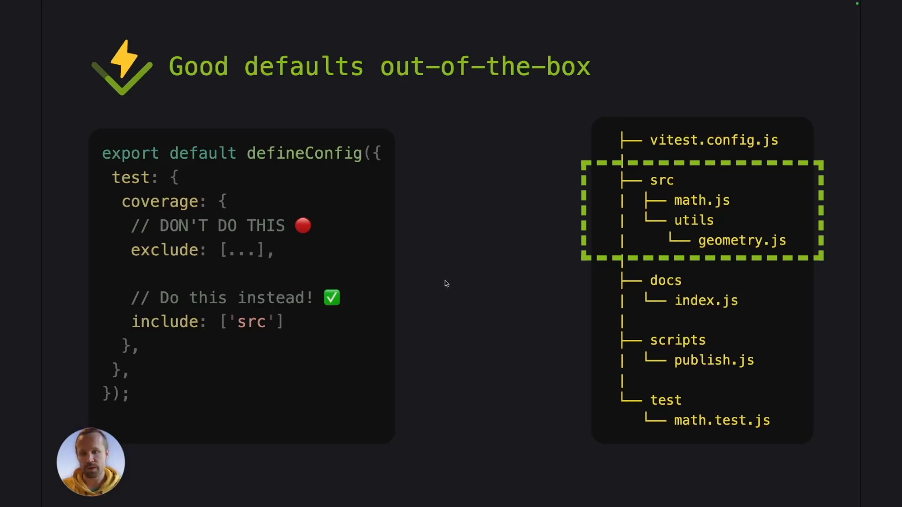
mouse_move(486, 273)
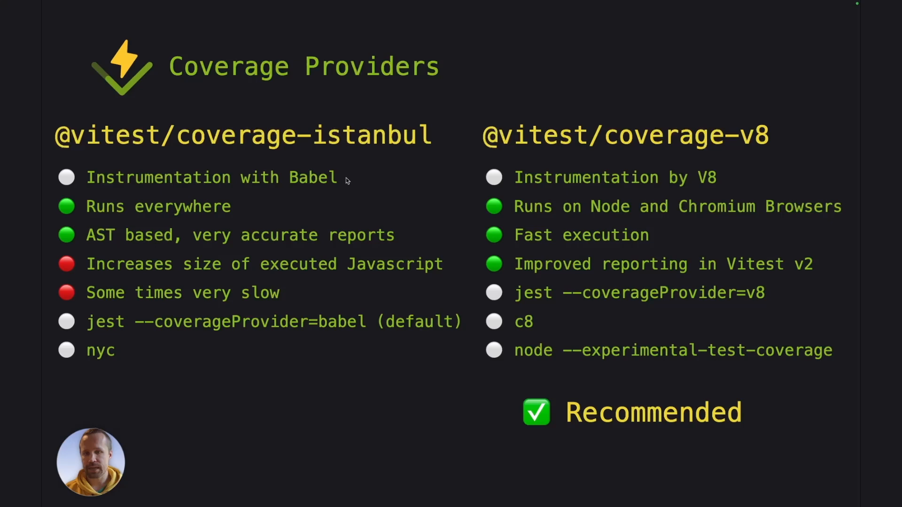
mouse_move(358, 181)
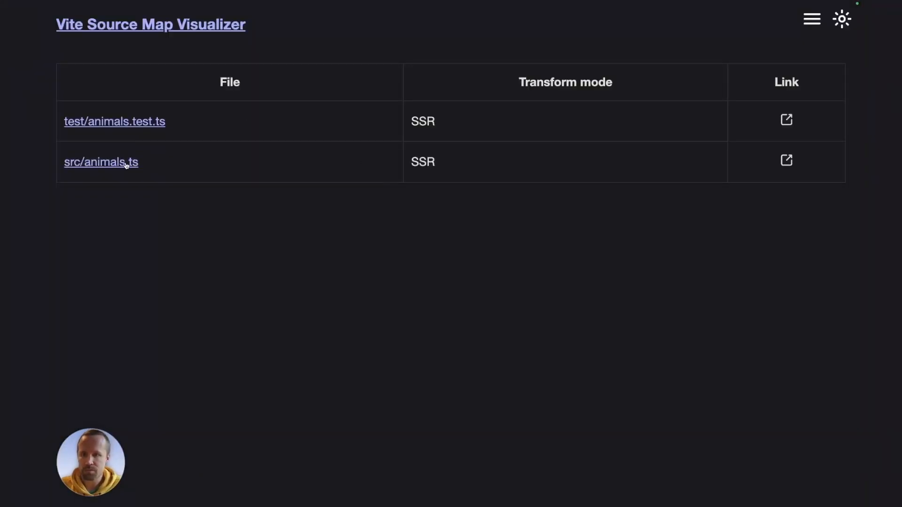
Open src/animals.ts and scroll the Generated code panel to the istanbul-instrumented function.
click(101, 162)
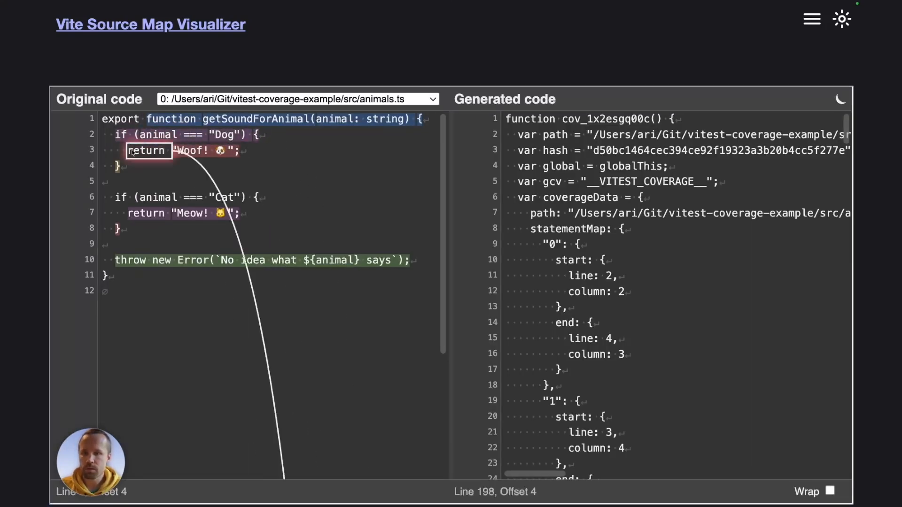
mouse_move(85, 296)
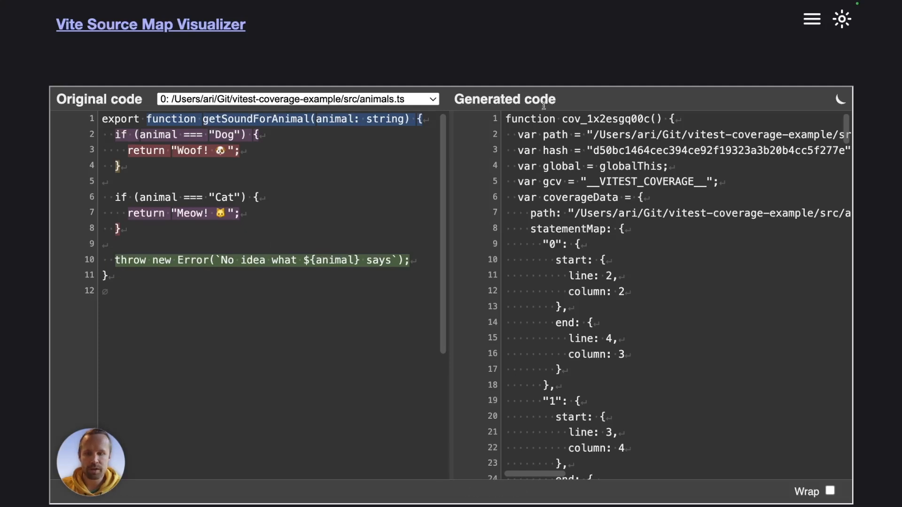
click(576, 134)
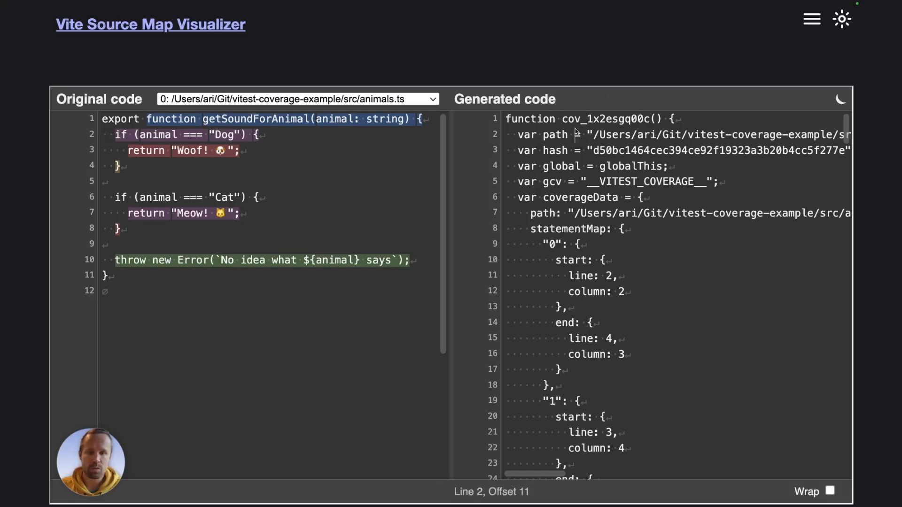
scroll(down, 3)
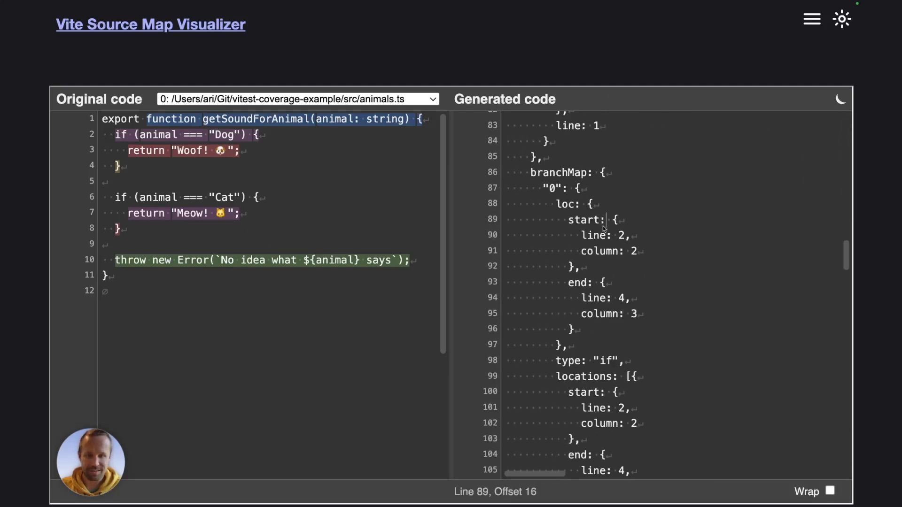
scroll(down, 3)
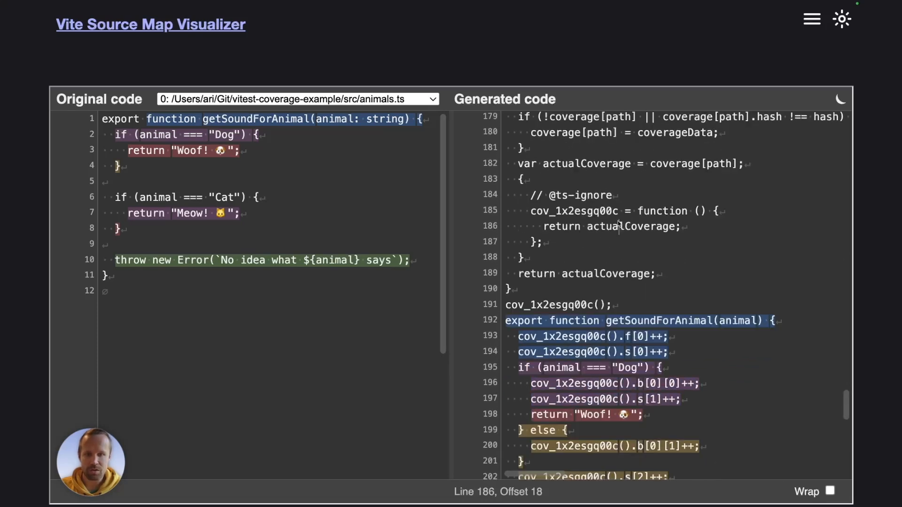
scroll(down, 3)
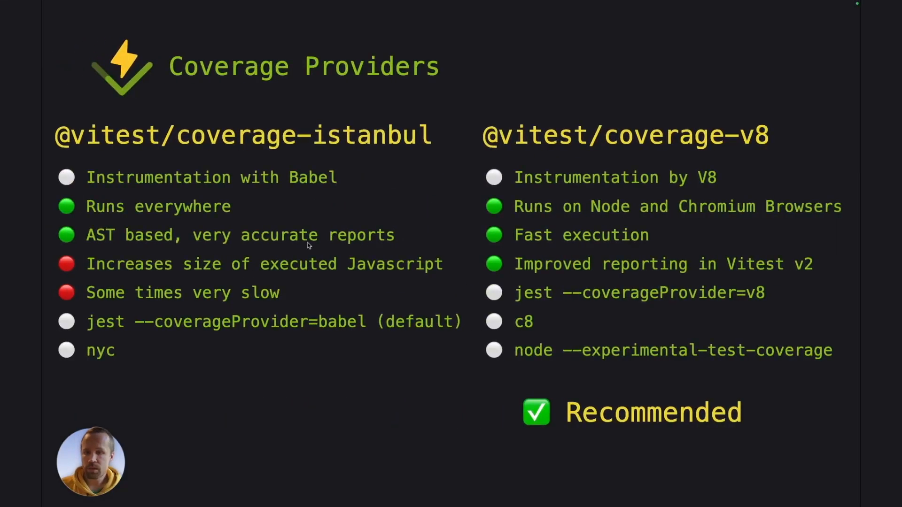
mouse_move(292, 244)
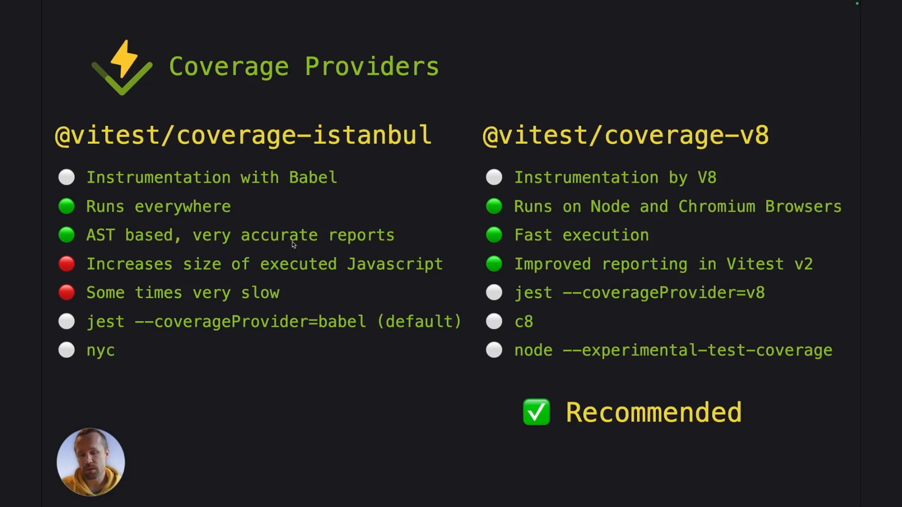
mouse_move(261, 306)
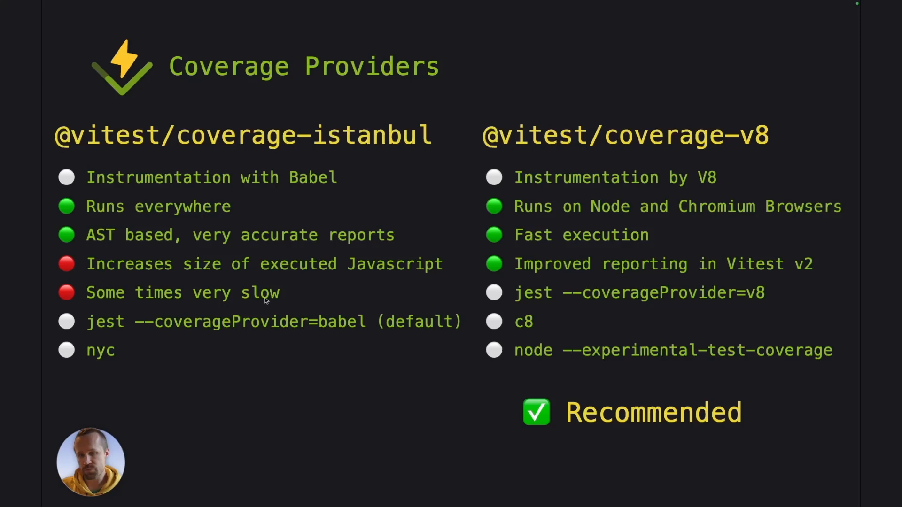
mouse_move(336, 291)
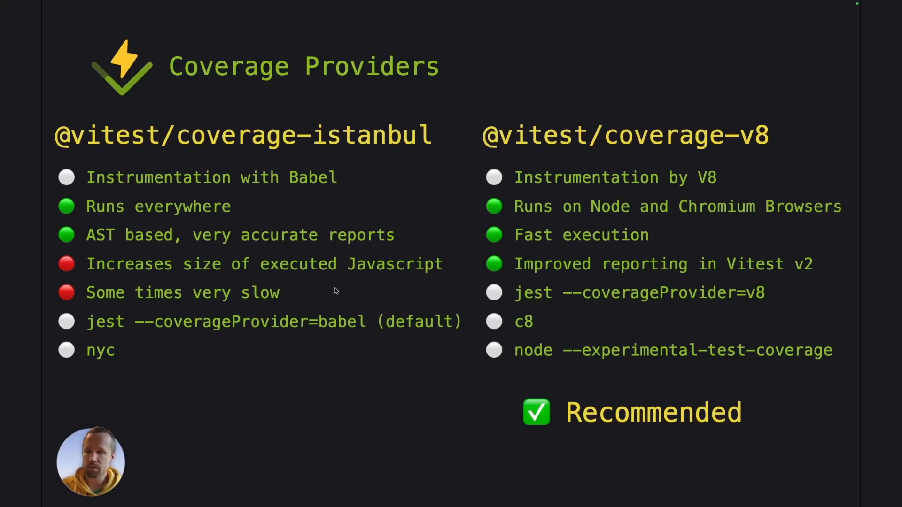
mouse_move(94, 239)
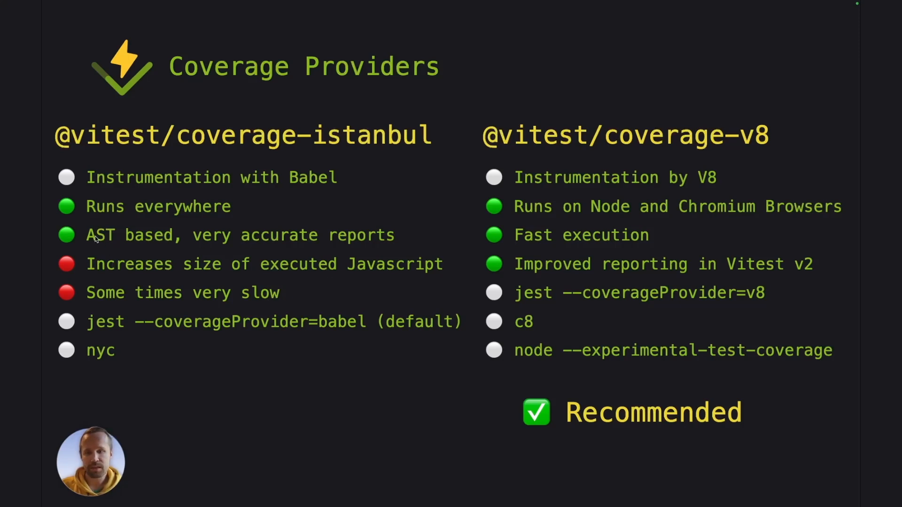
mouse_move(321, 232)
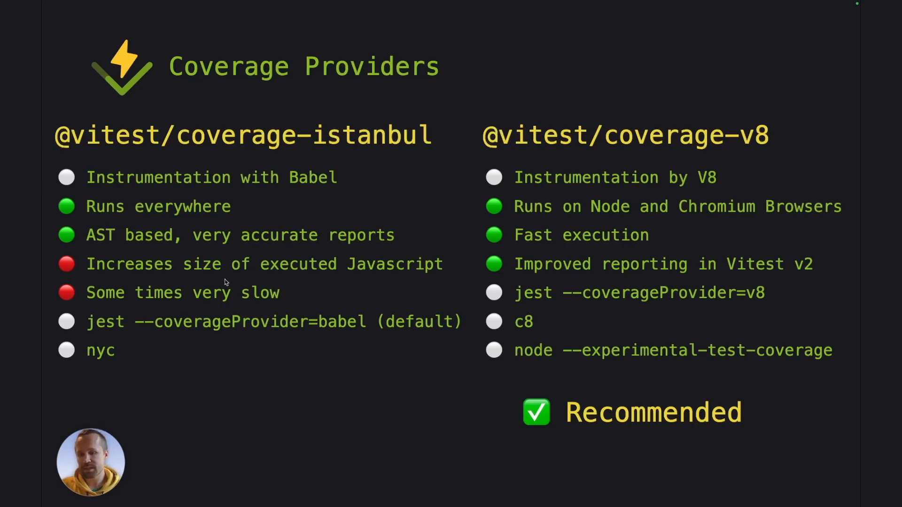
mouse_move(238, 328)
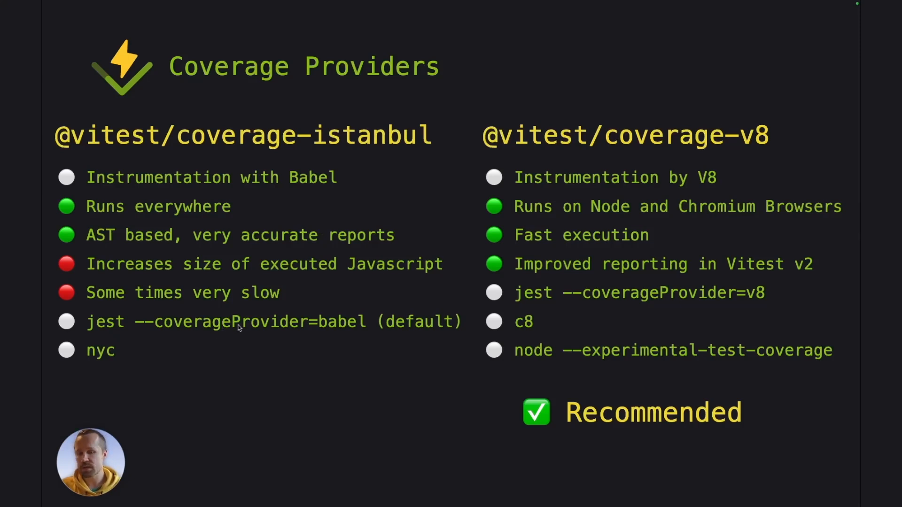
mouse_move(294, 333)
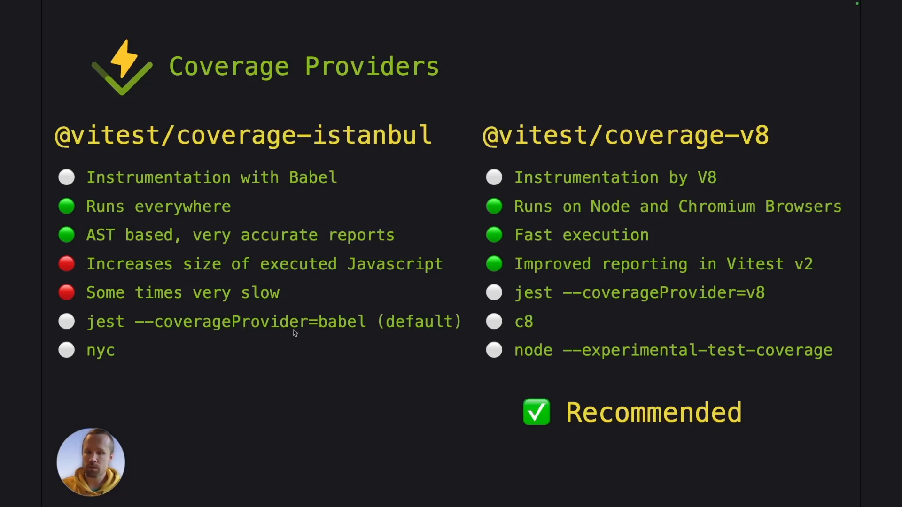
mouse_move(339, 334)
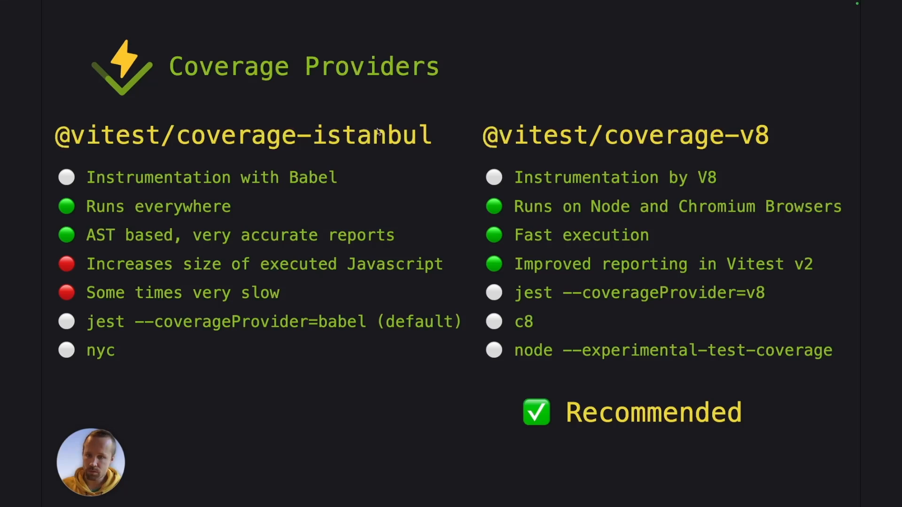
mouse_move(109, 359)
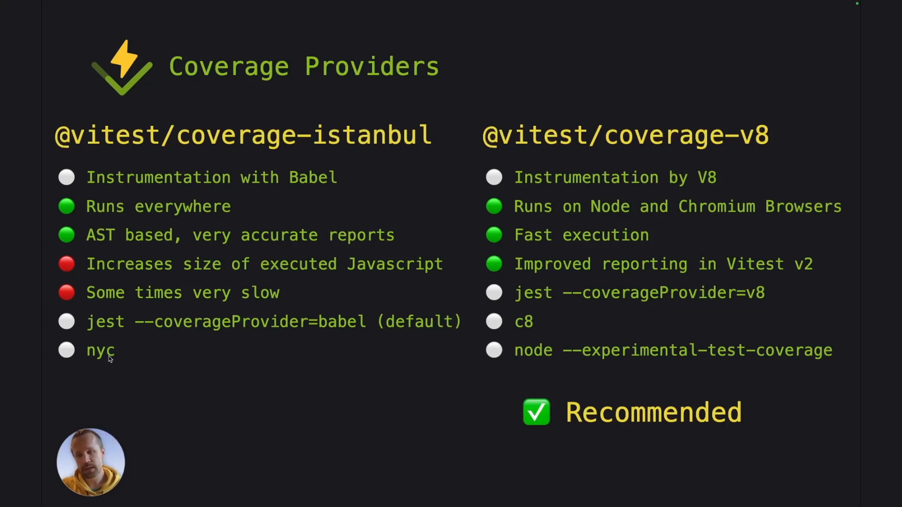
mouse_move(149, 363)
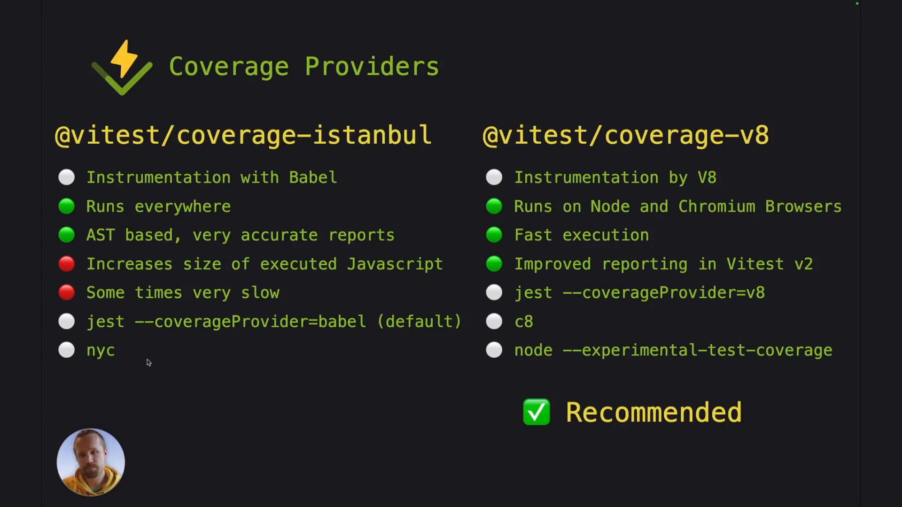
mouse_move(721, 2)
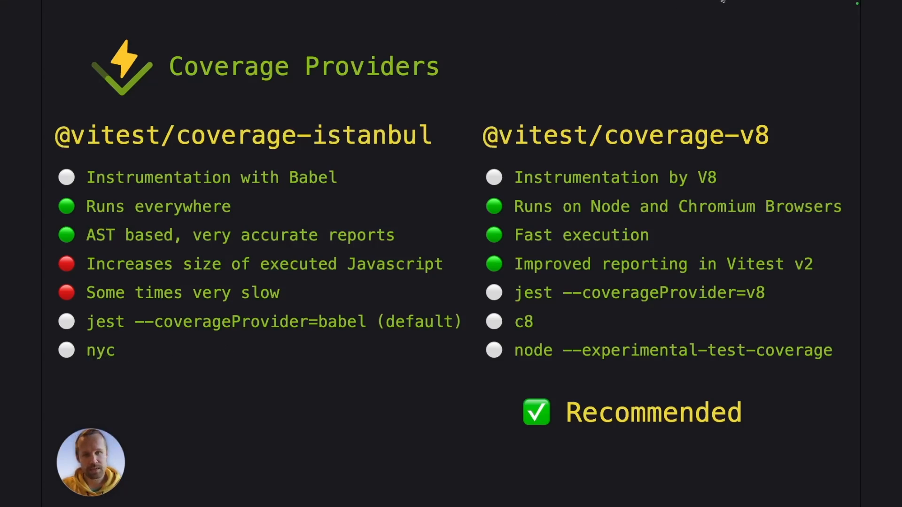
mouse_move(749, 124)
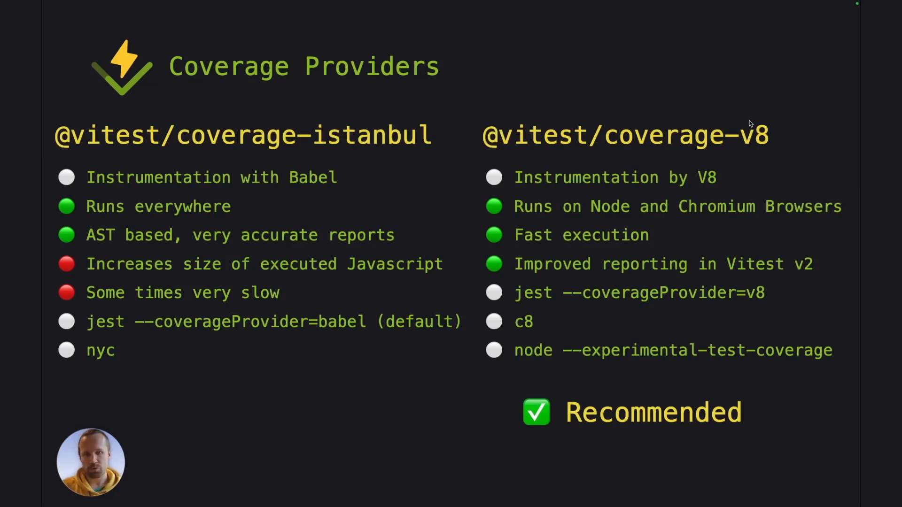
mouse_move(772, 237)
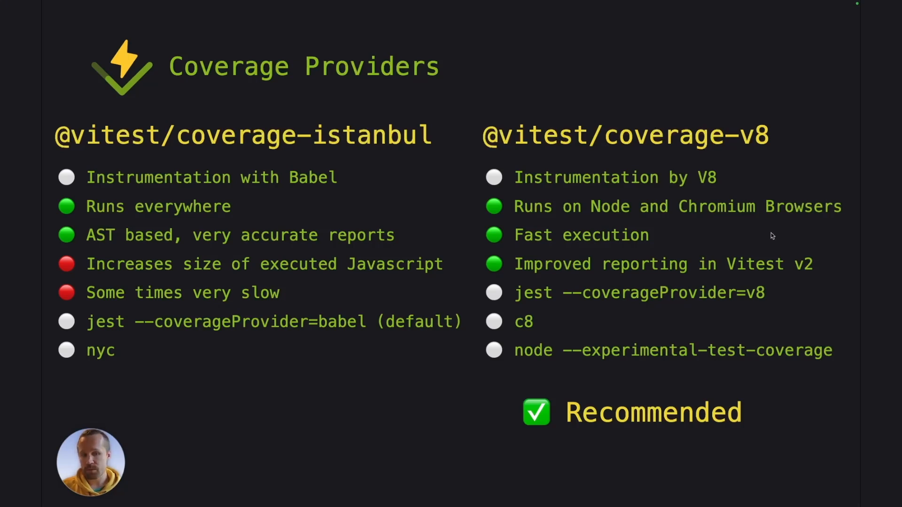
mouse_move(806, 277)
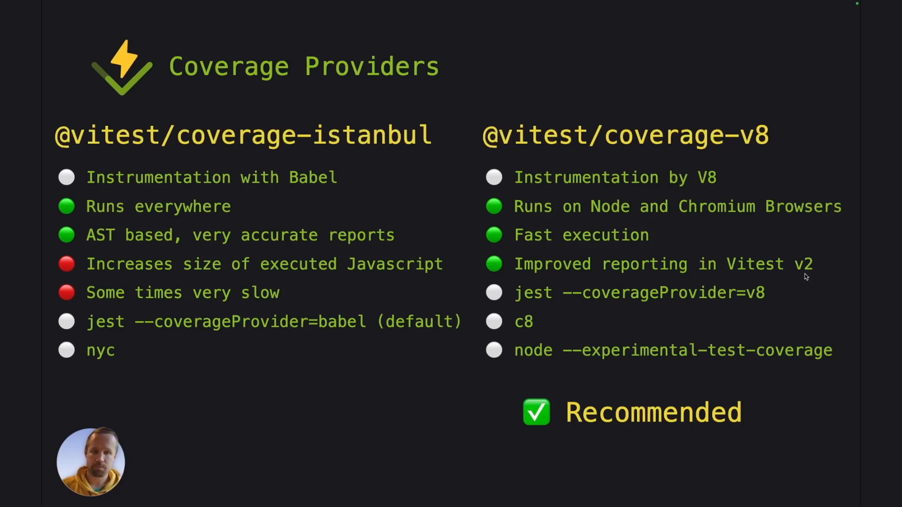
mouse_move(559, 304)
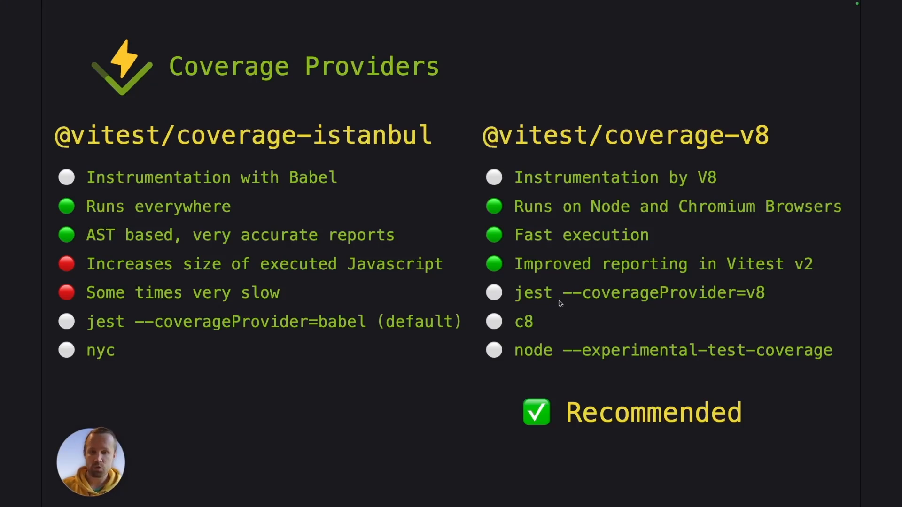
mouse_move(704, 304)
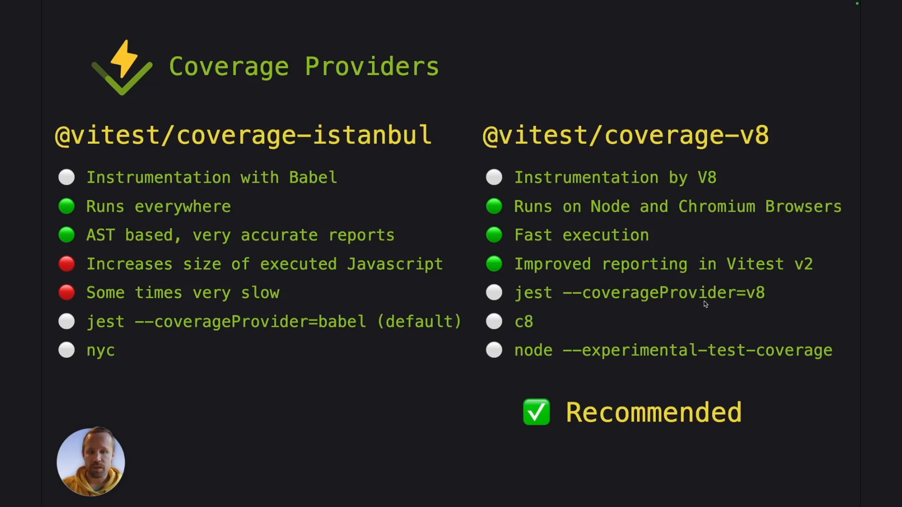
mouse_move(597, 327)
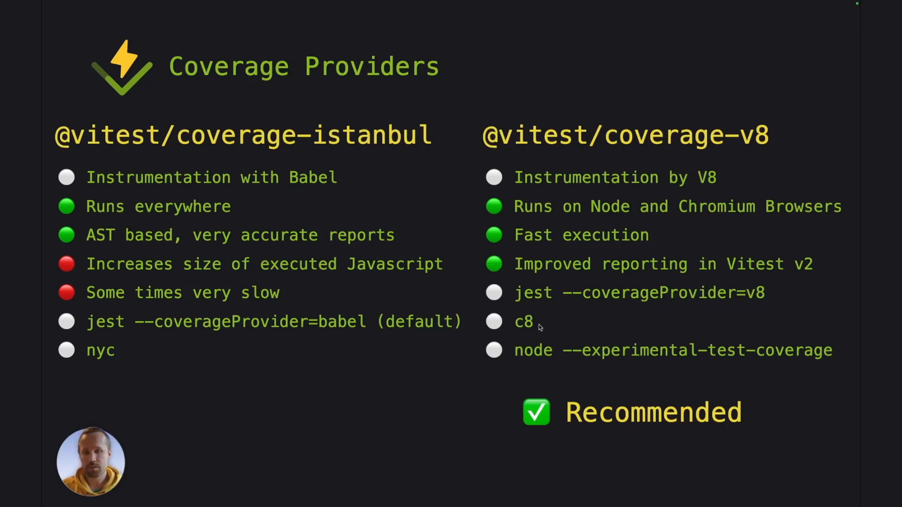
mouse_move(545, 361)
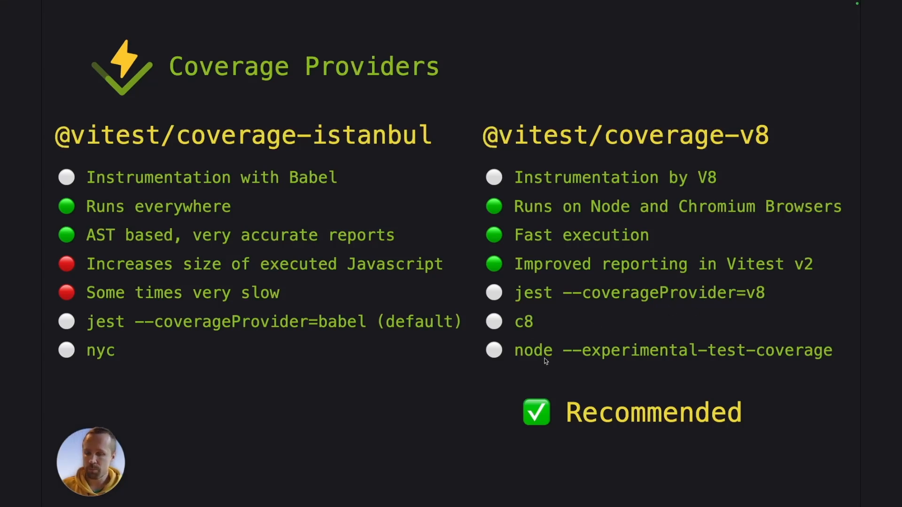
mouse_move(583, 351)
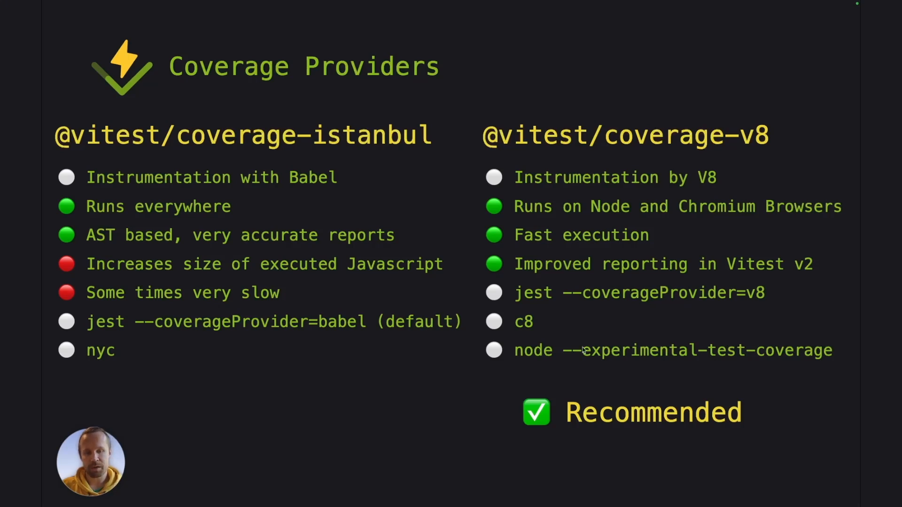
mouse_move(780, 352)
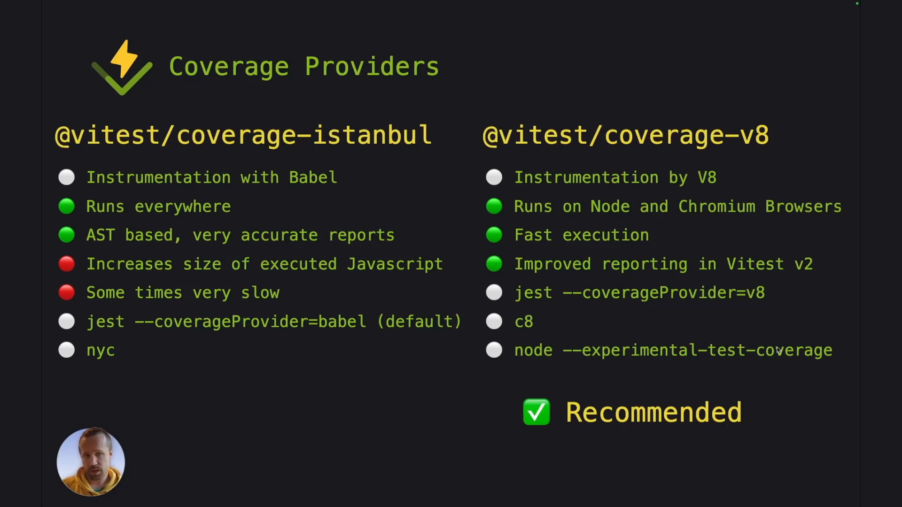
mouse_move(778, 332)
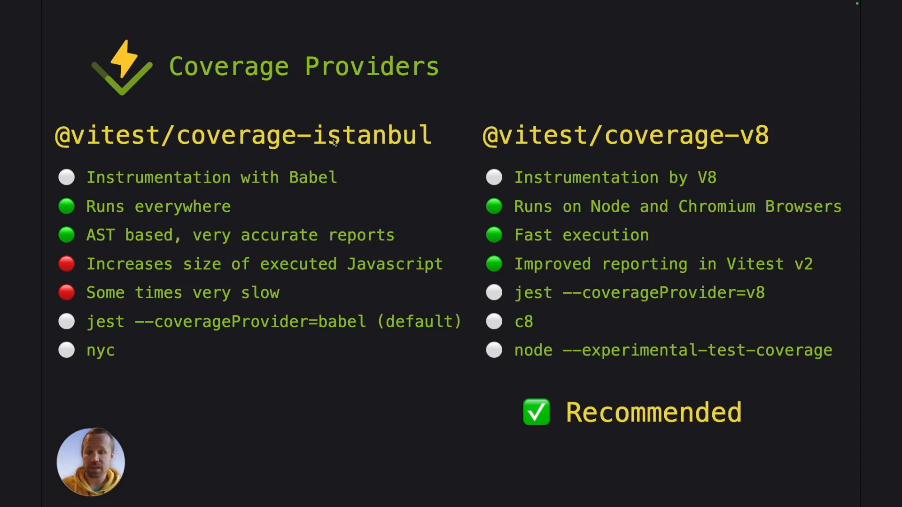
mouse_move(300, 225)
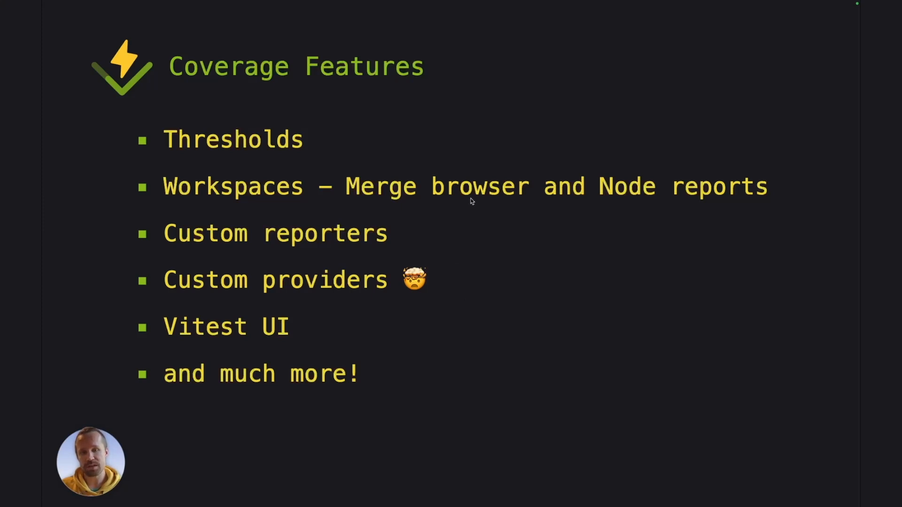
mouse_move(601, 215)
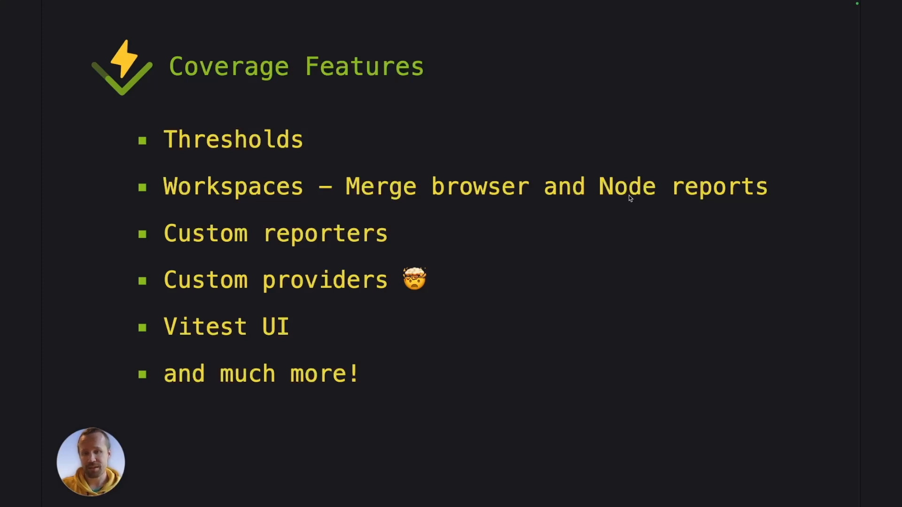
mouse_move(371, 287)
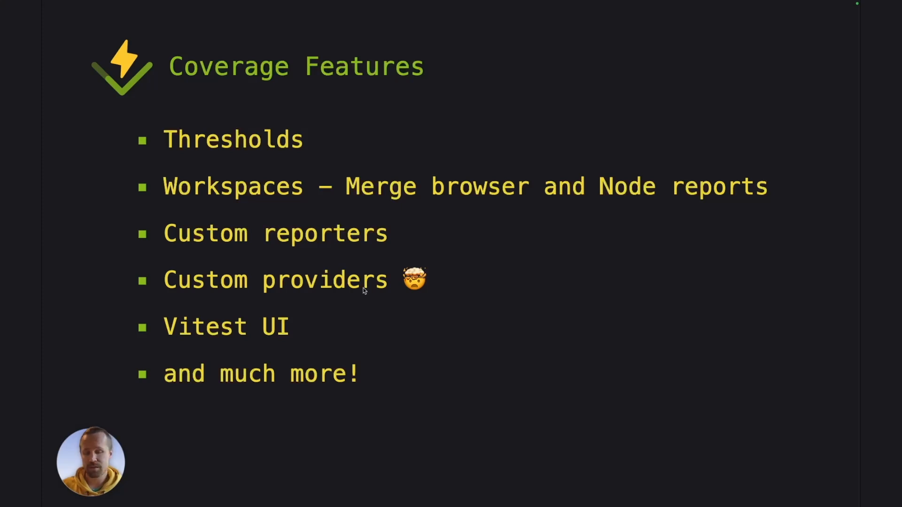
mouse_move(262, 326)
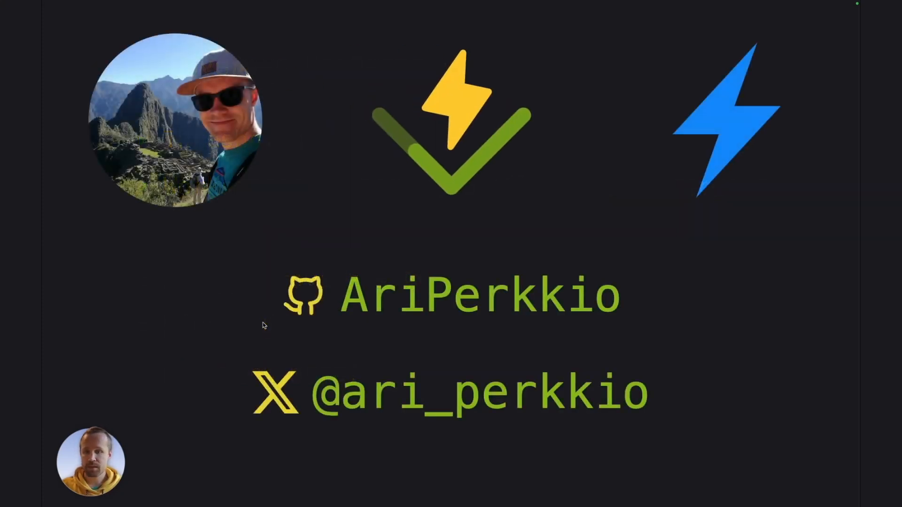
mouse_move(525, 264)
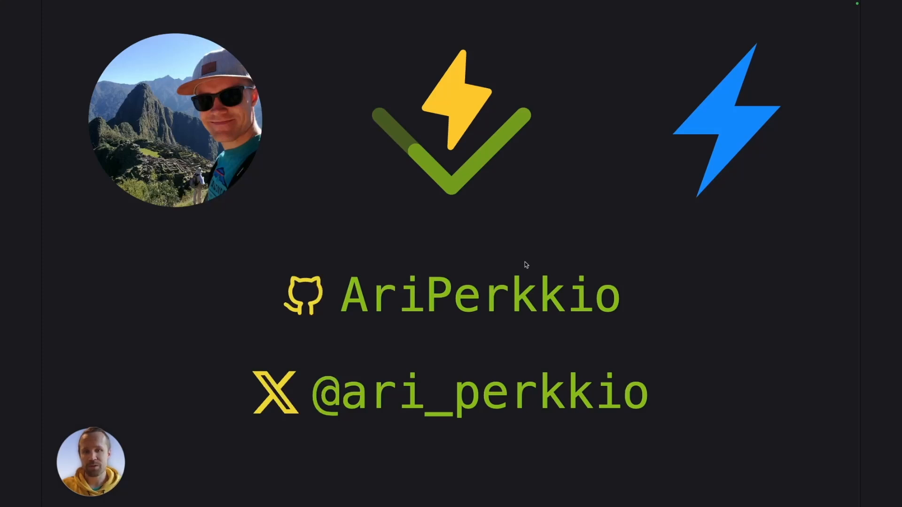